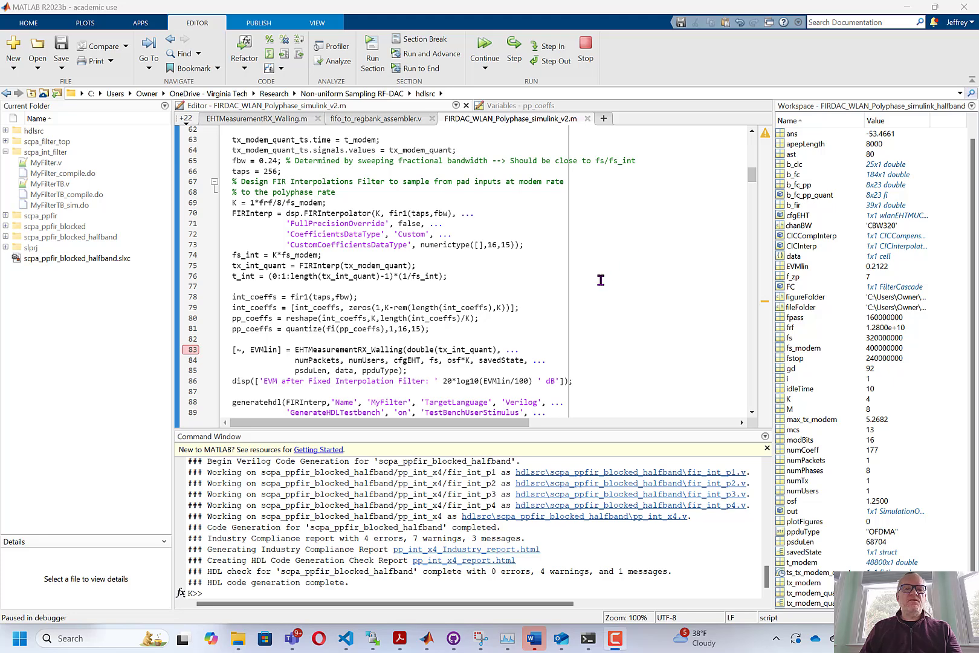
# Rerun the script to the line-83 breakpoint and view the 4x65 pp_coeffs matrix in the Variables editor
pyautogui.scroll(-3)
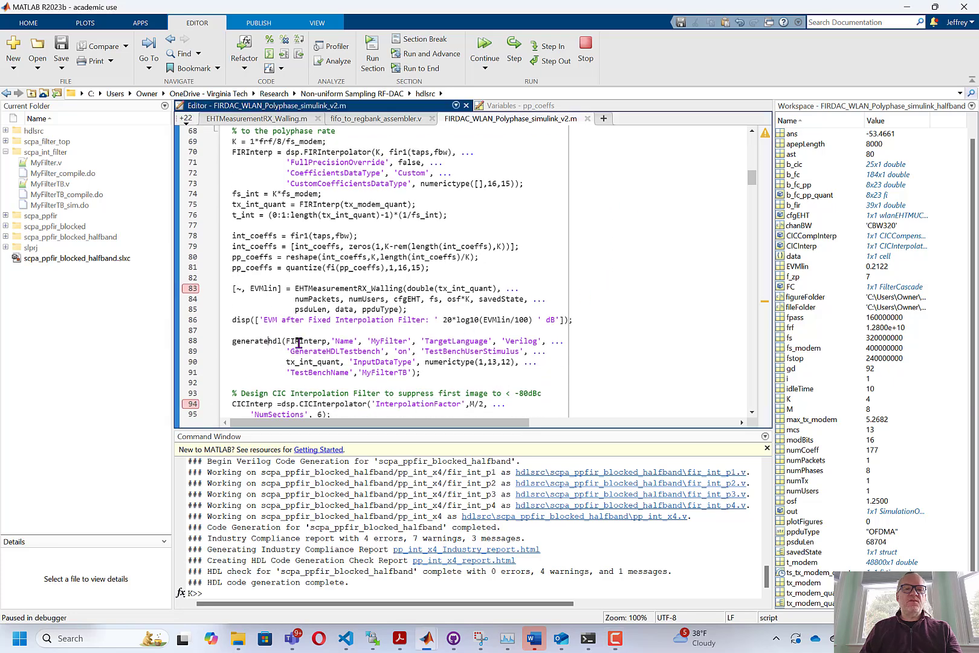
pyautogui.moveTo(458, 223)
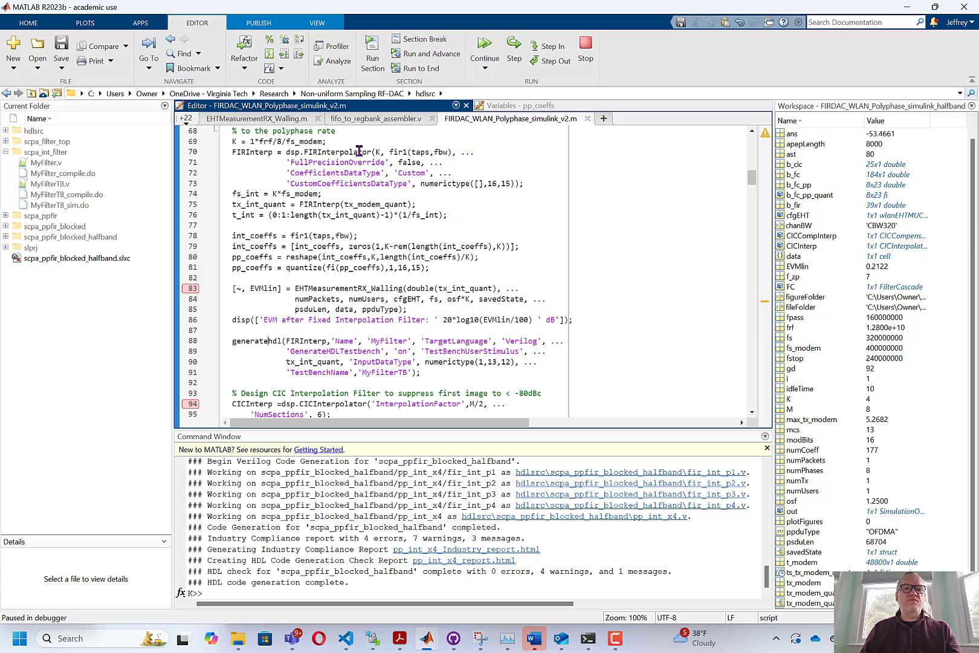
pyautogui.moveTo(402, 158)
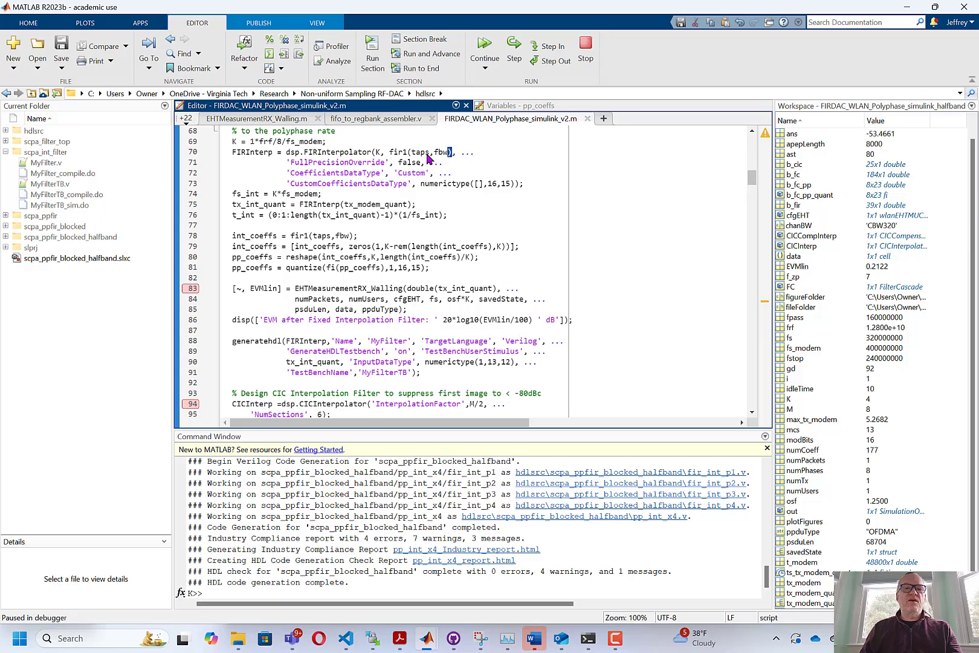
pyautogui.doubleClick(422, 153)
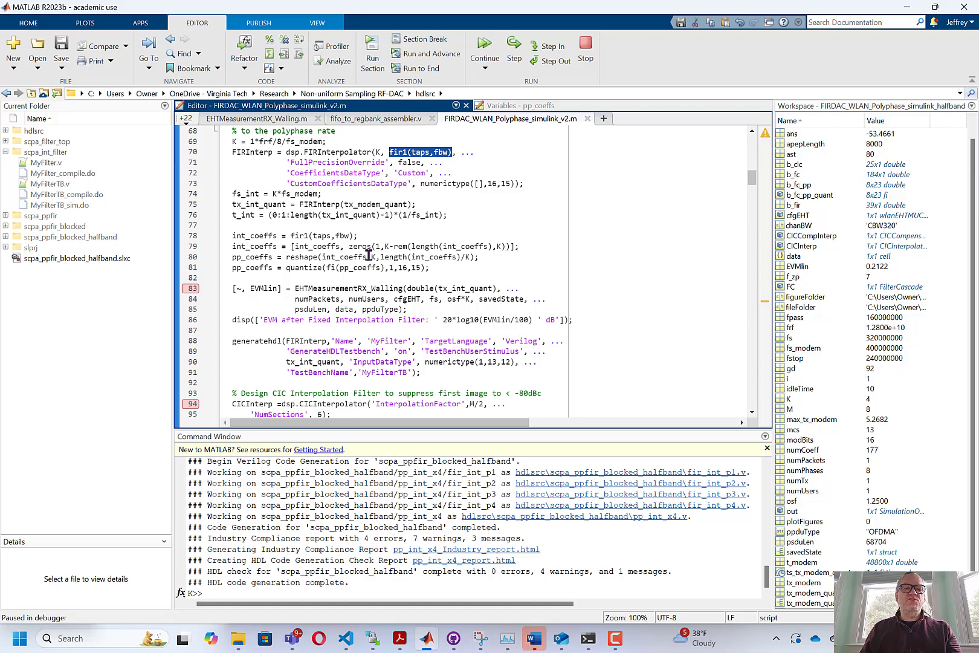
pyautogui.moveTo(244, 238)
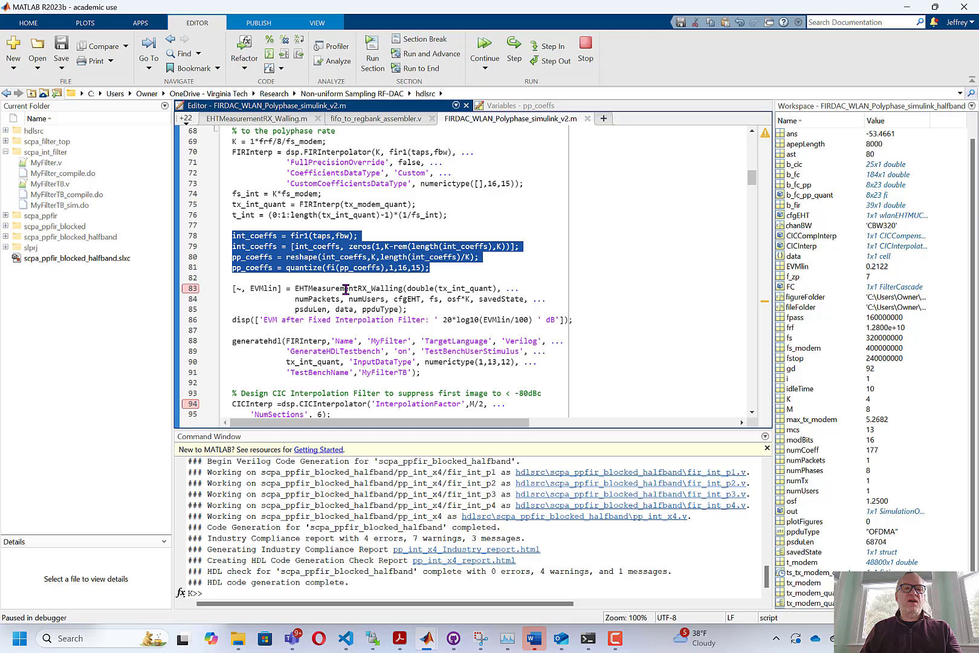
pyautogui.click(483, 42)
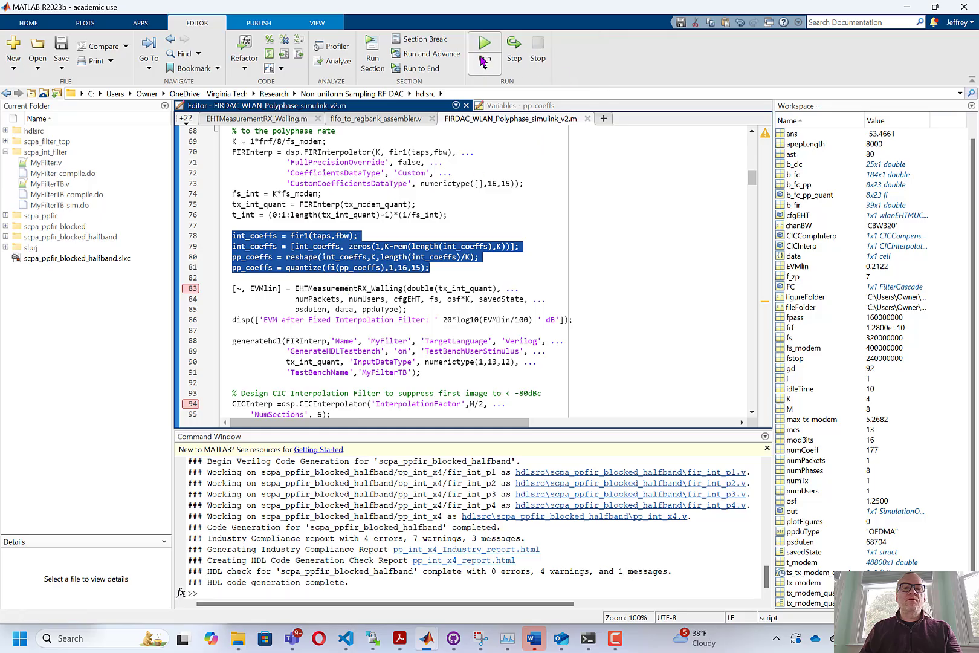
pyautogui.click(484, 44)
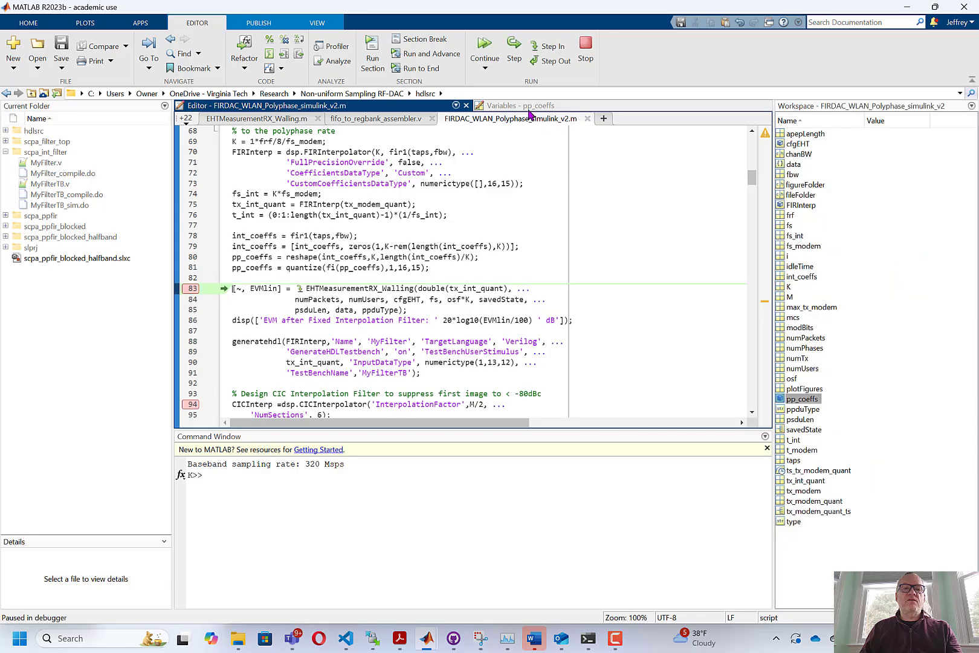
pyautogui.click(515, 105)
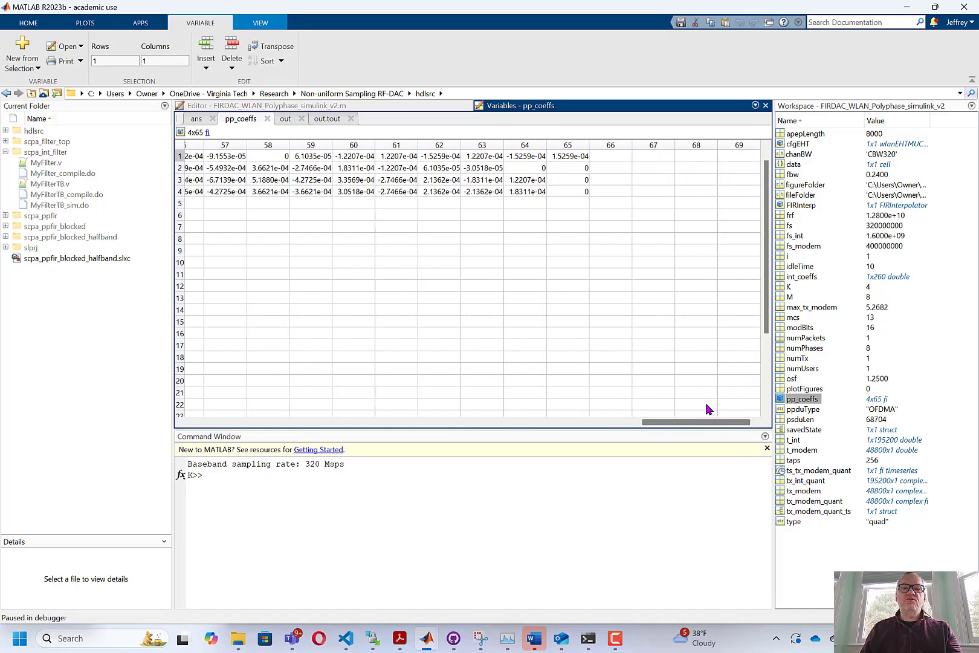
pyautogui.moveTo(653, 353)
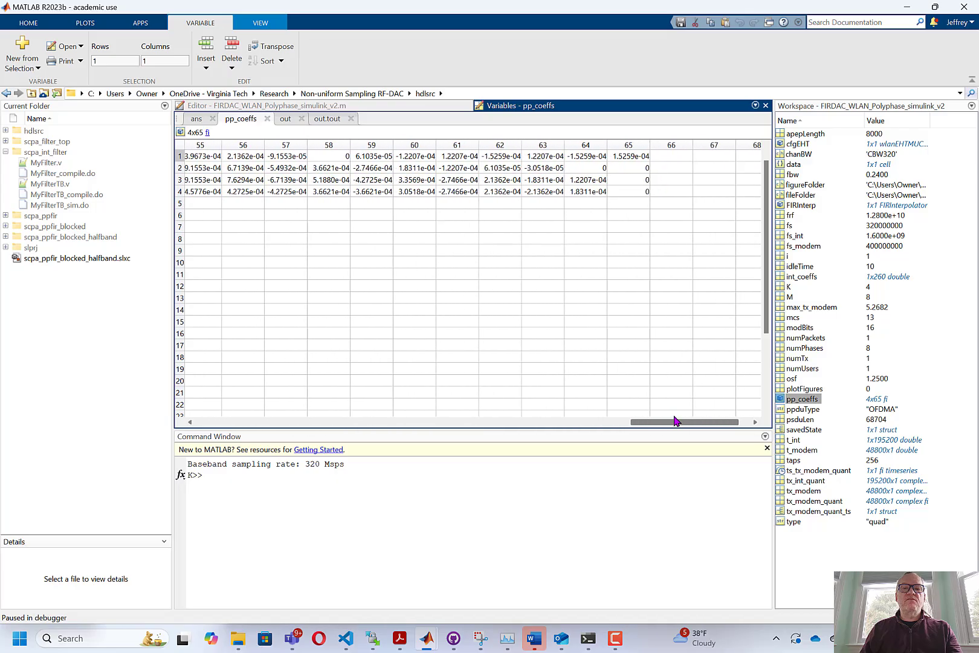
pyautogui.moveTo(664, 263)
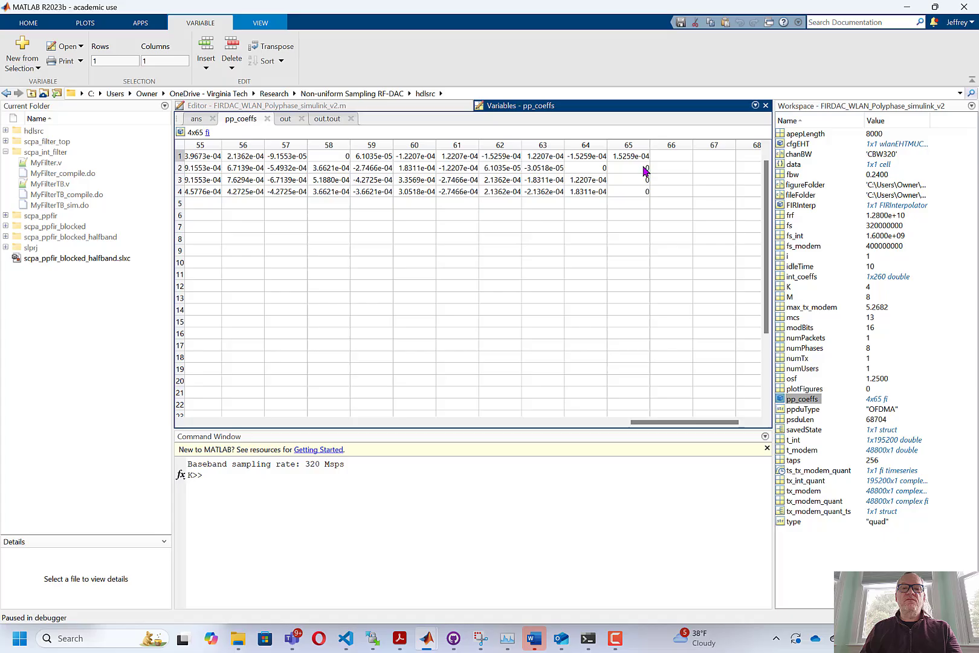
pyautogui.moveTo(638, 195)
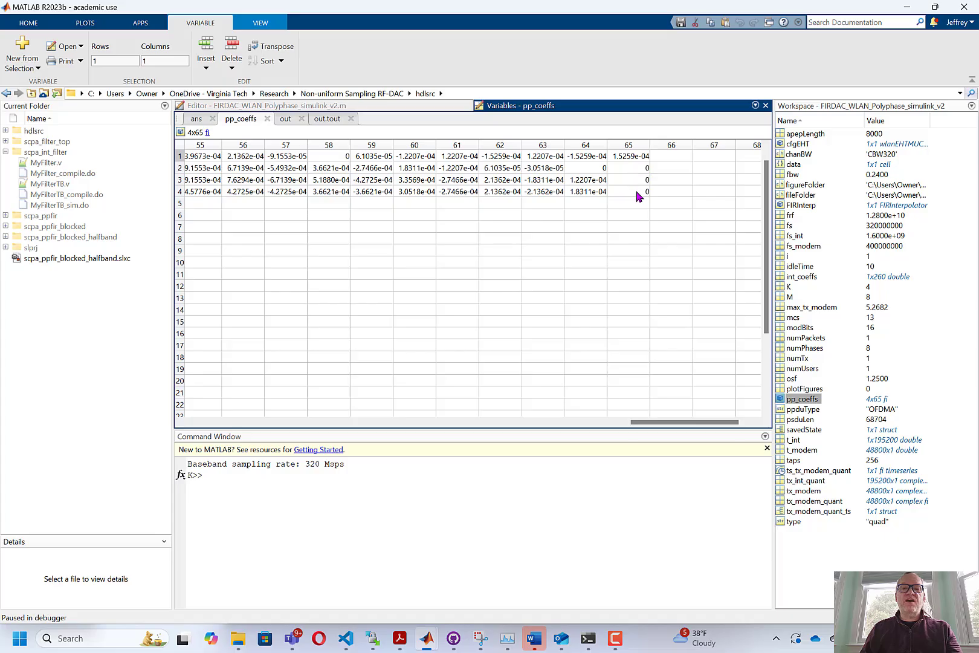
pyautogui.moveTo(639, 223)
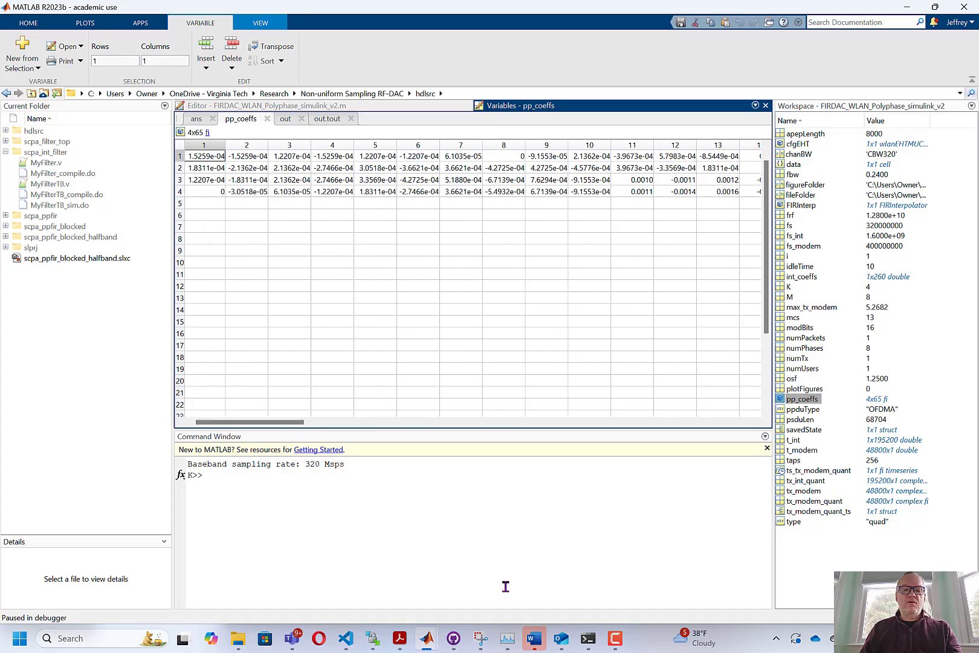
pyautogui.moveTo(427, 639)
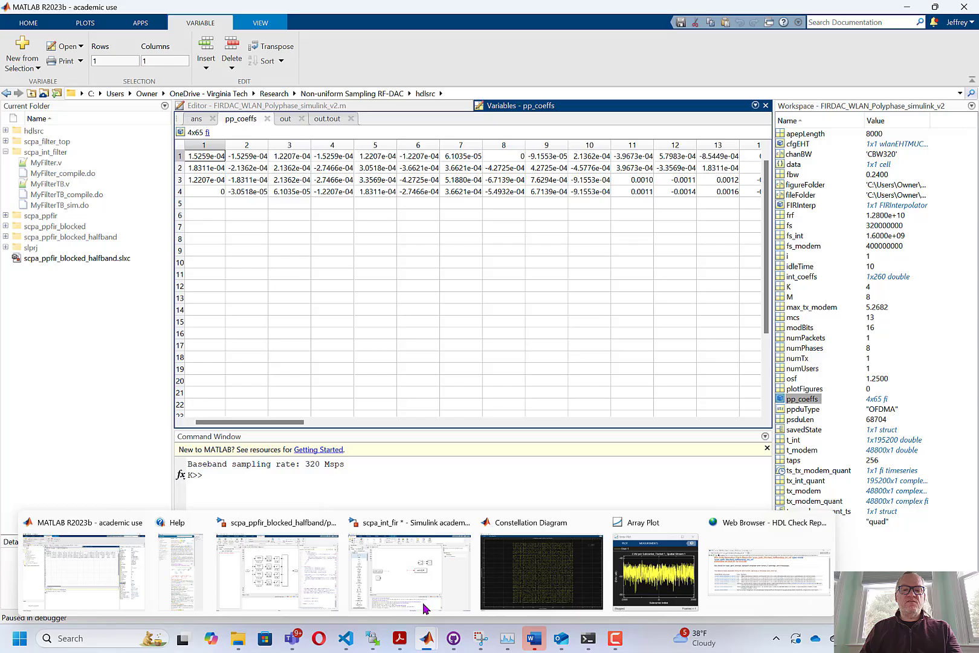
# Add a Discrete FIR Filter from a 'fir filter' library search to scpa_int_fir and show its parameters
pyautogui.click(409, 568)
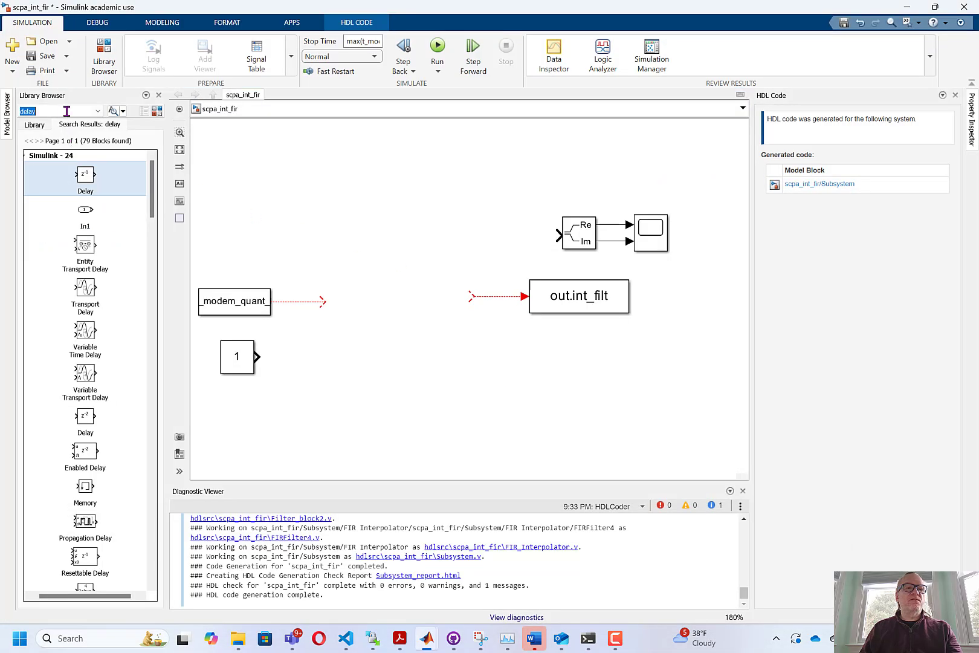
pyautogui.write('fir filter')
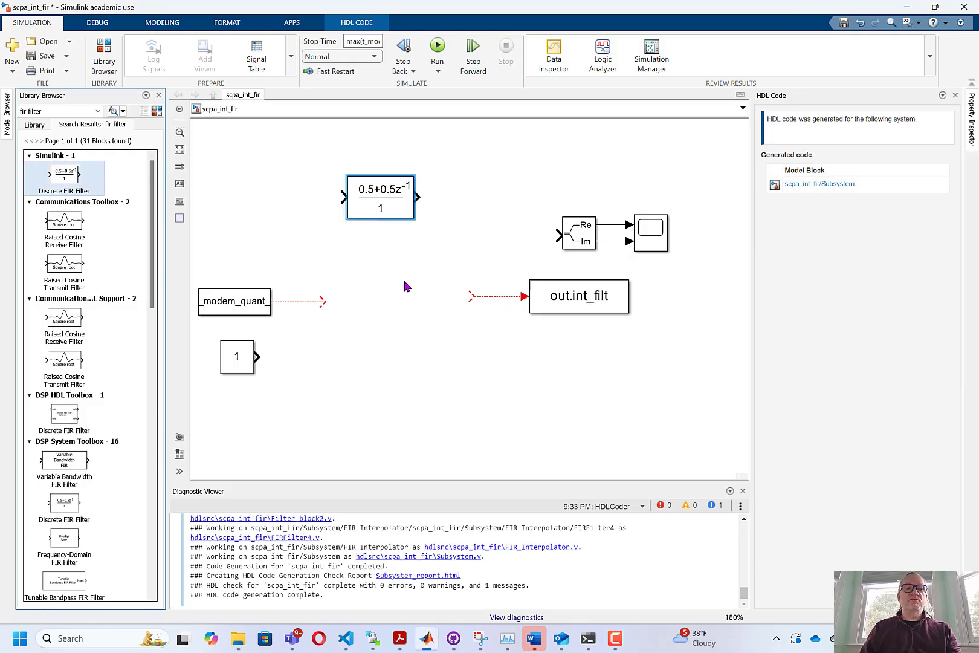
pyautogui.doubleClick(381, 197)
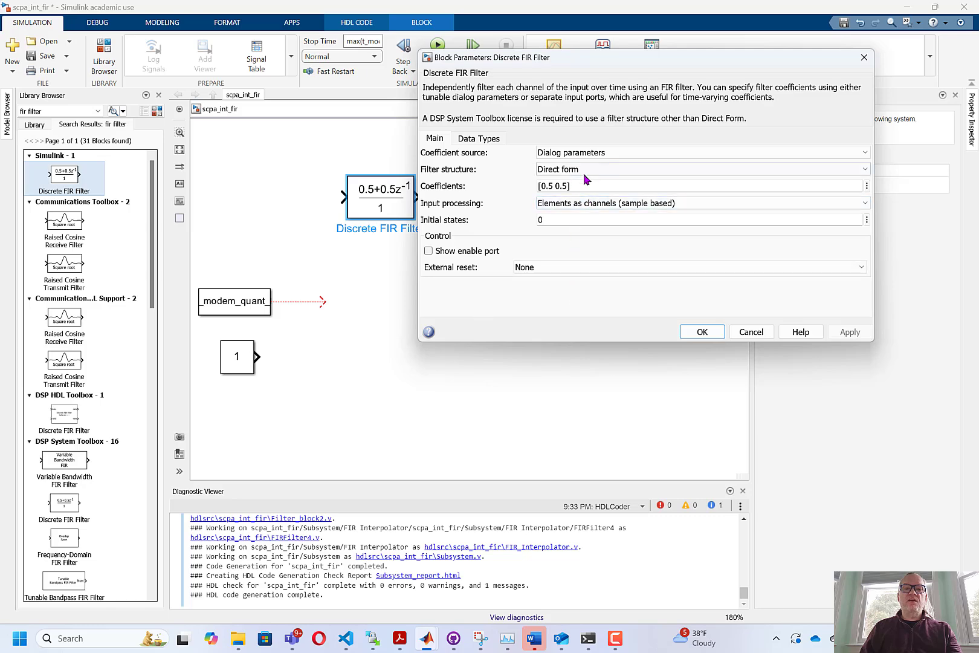
pyautogui.moveTo(428, 638)
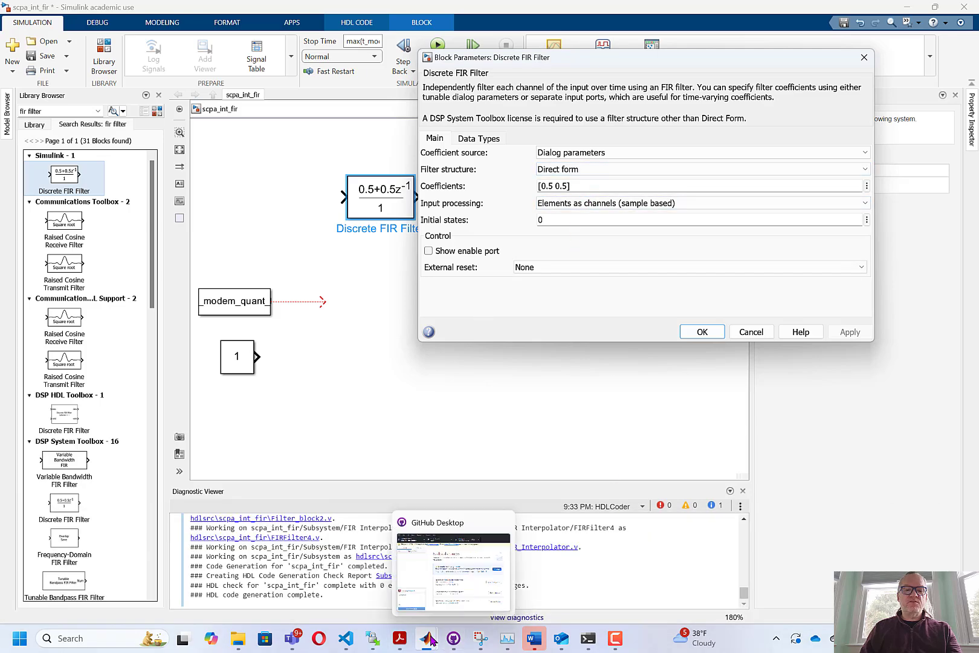
# Copy the first pp_coeffs row as the FIR coefficients with data type fixdt(1,16,15) and apply
pyautogui.click(426, 639)
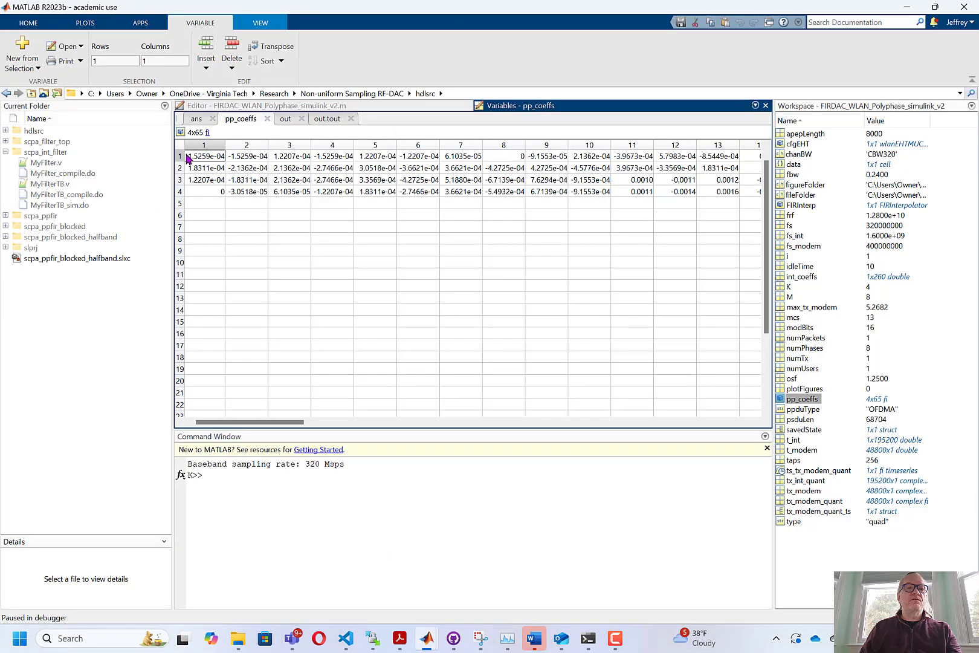
pyautogui.rightClick(205, 156)
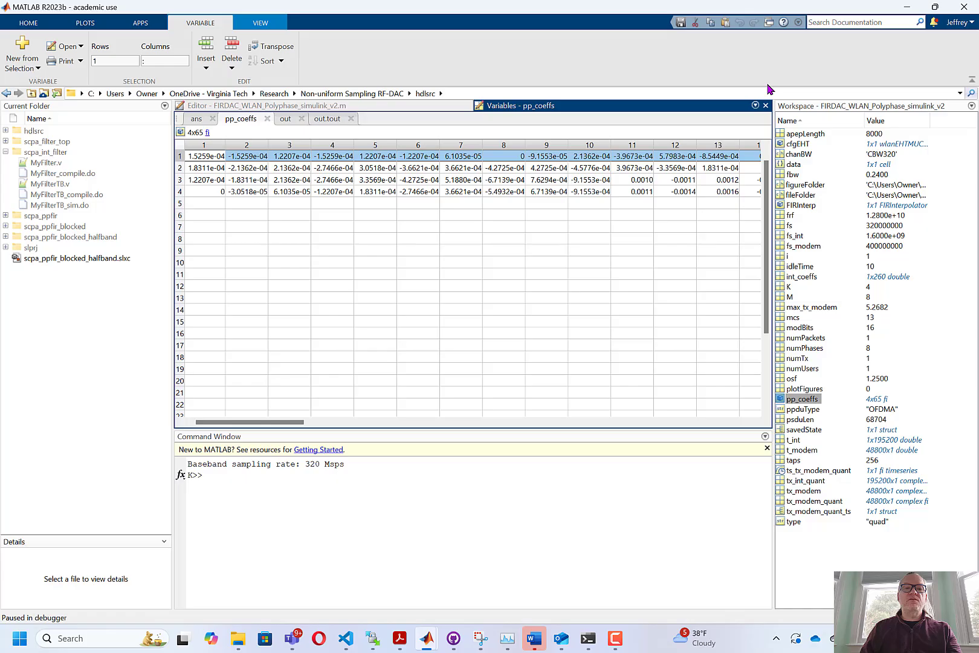
pyautogui.moveTo(911, 8)
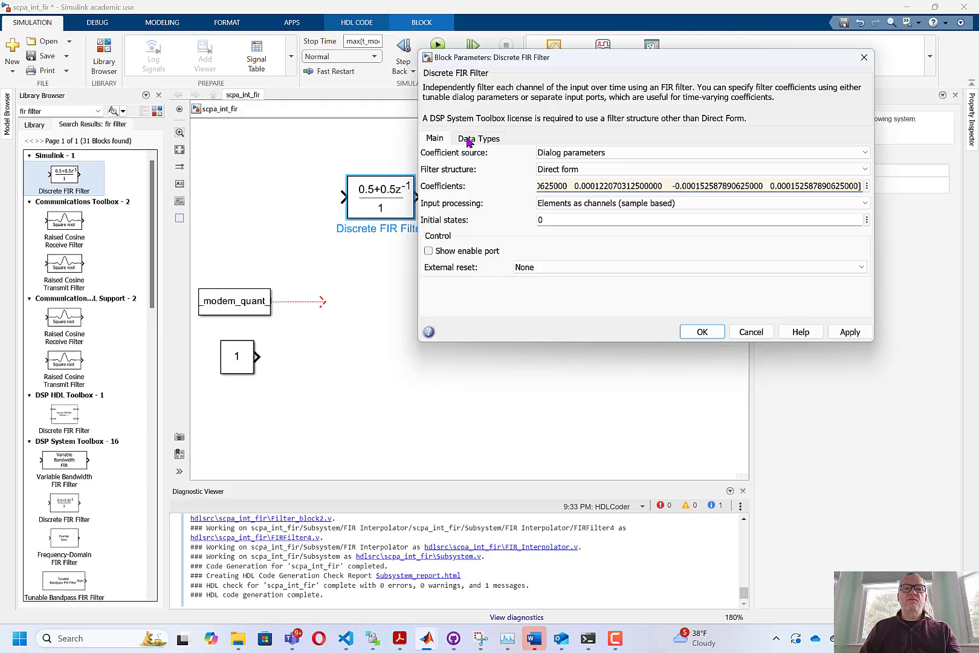
pyautogui.click(479, 138)
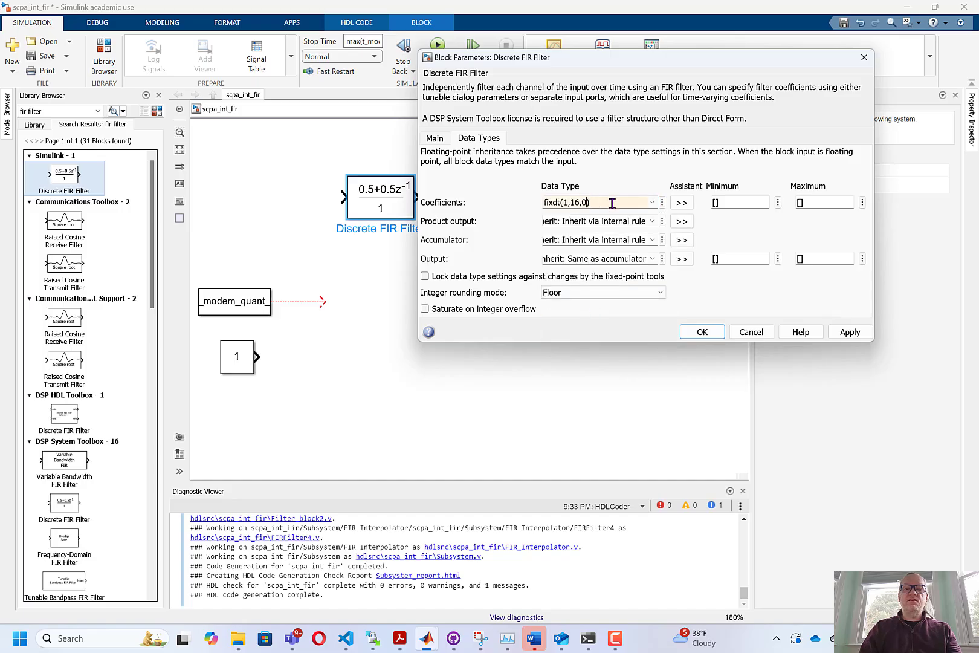
pyautogui.write('15')
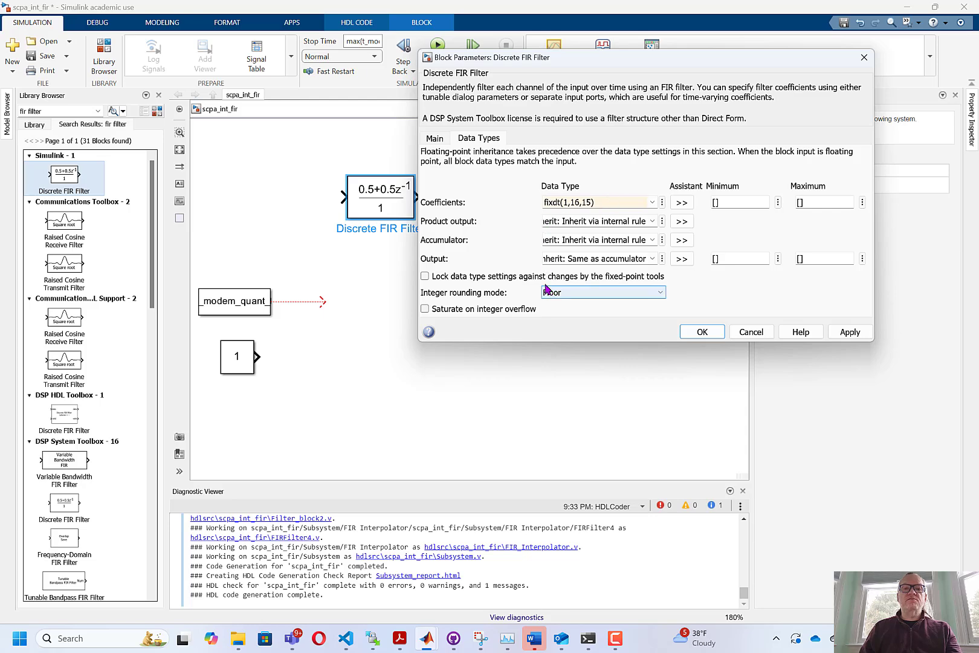
pyautogui.click(434, 138)
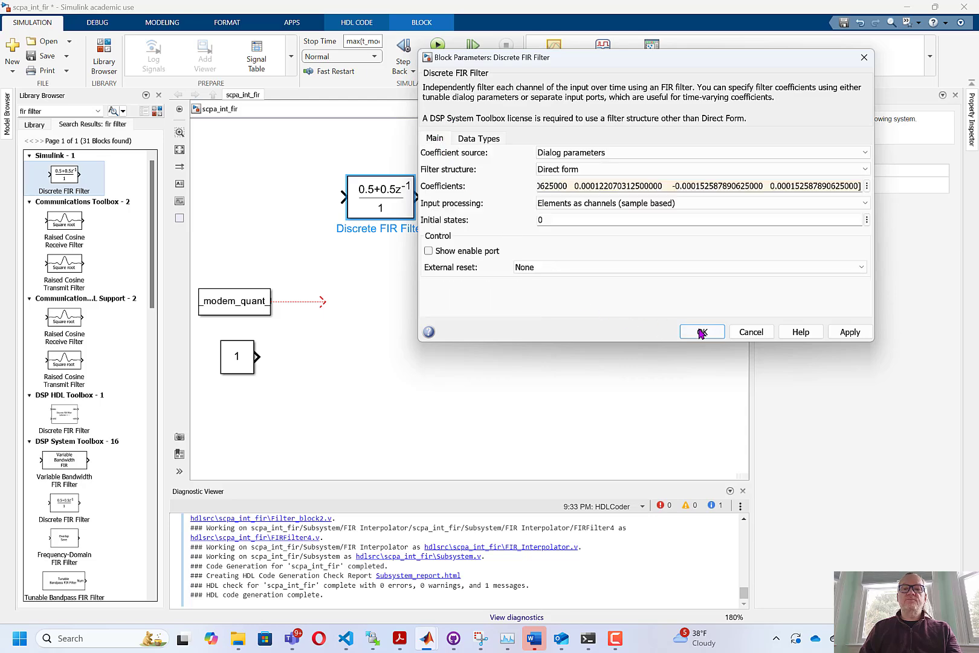
# Confirm the FIR coefficient settings with OK, closing the Block Parameters dialog
pyautogui.click(702, 332)
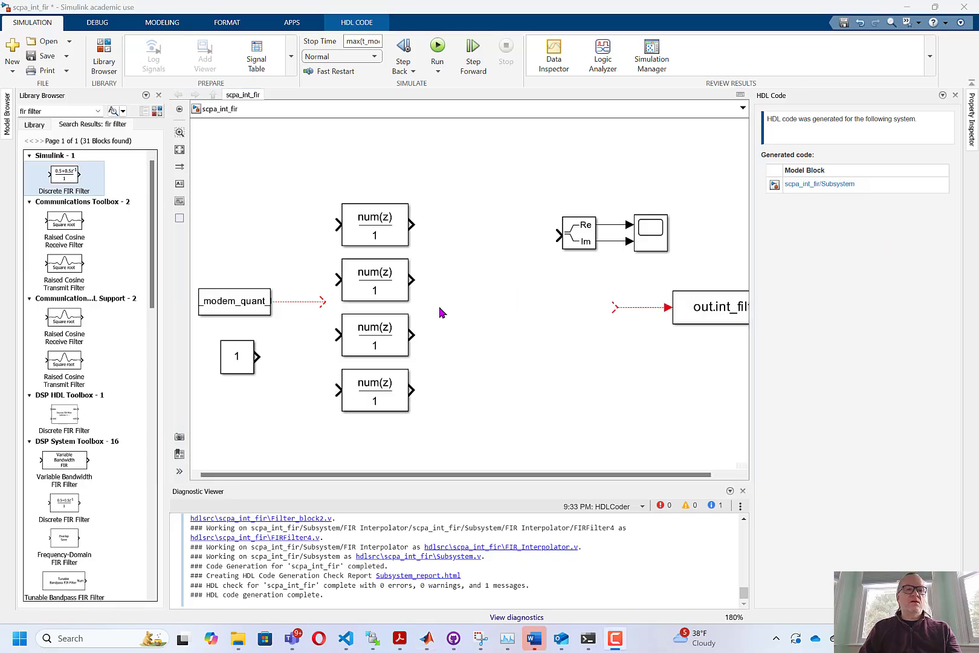
pyautogui.moveTo(470, 301)
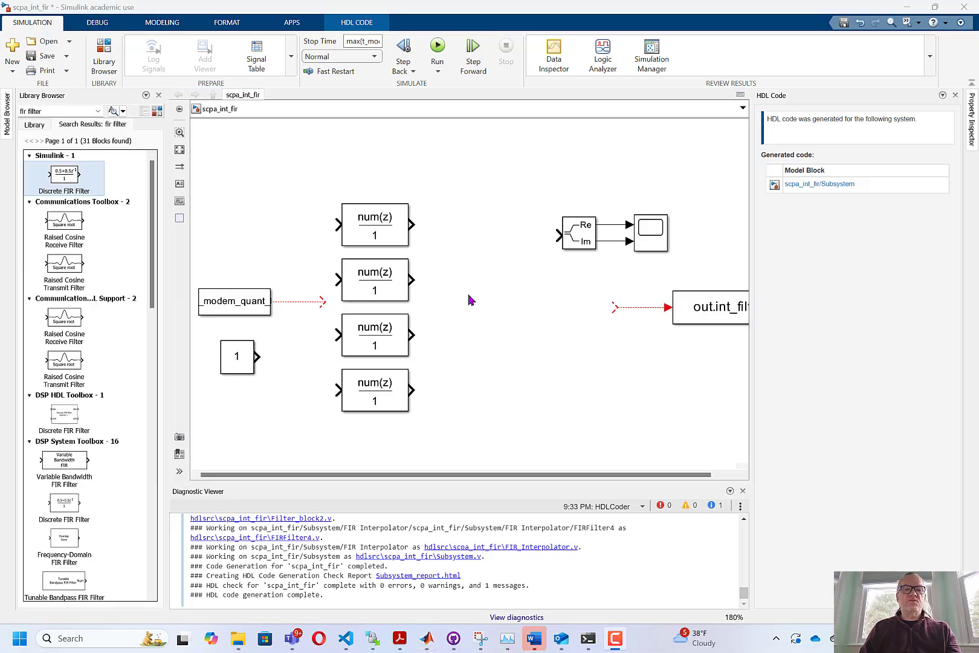
pyautogui.moveTo(414, 227)
pyautogui.write('rate transition')
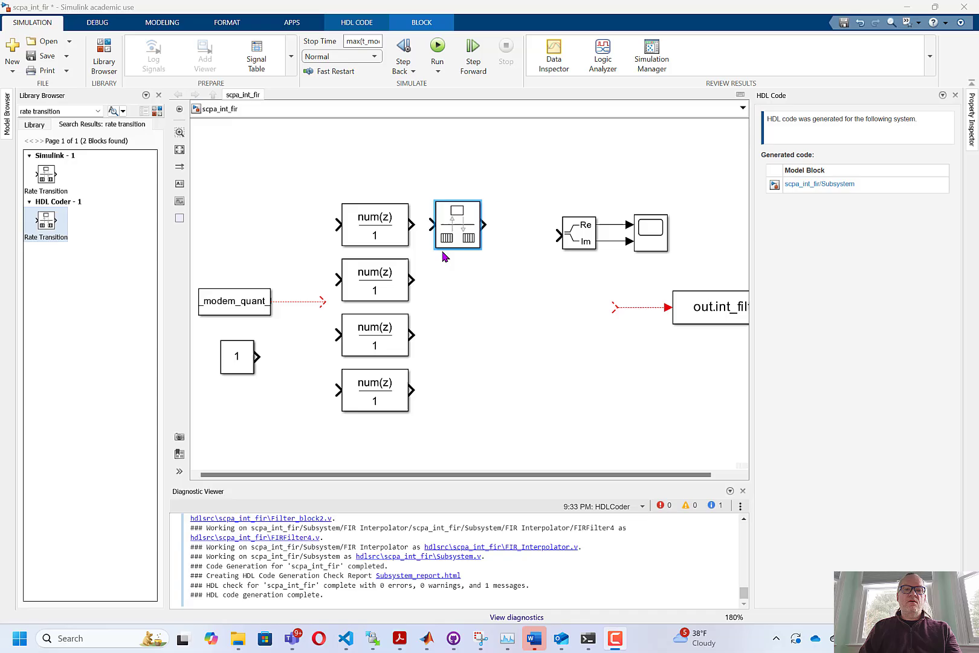
# Set the Rate Transition output to a 0.25 multiple of the input port sample time
pyautogui.doubleClick(457, 225)
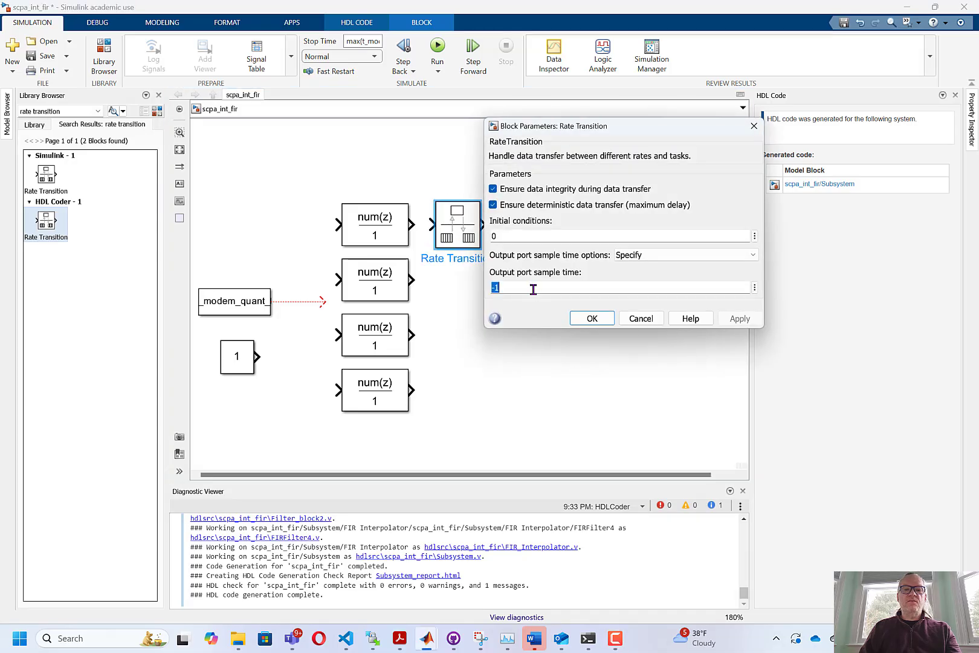
pyautogui.click(752, 255)
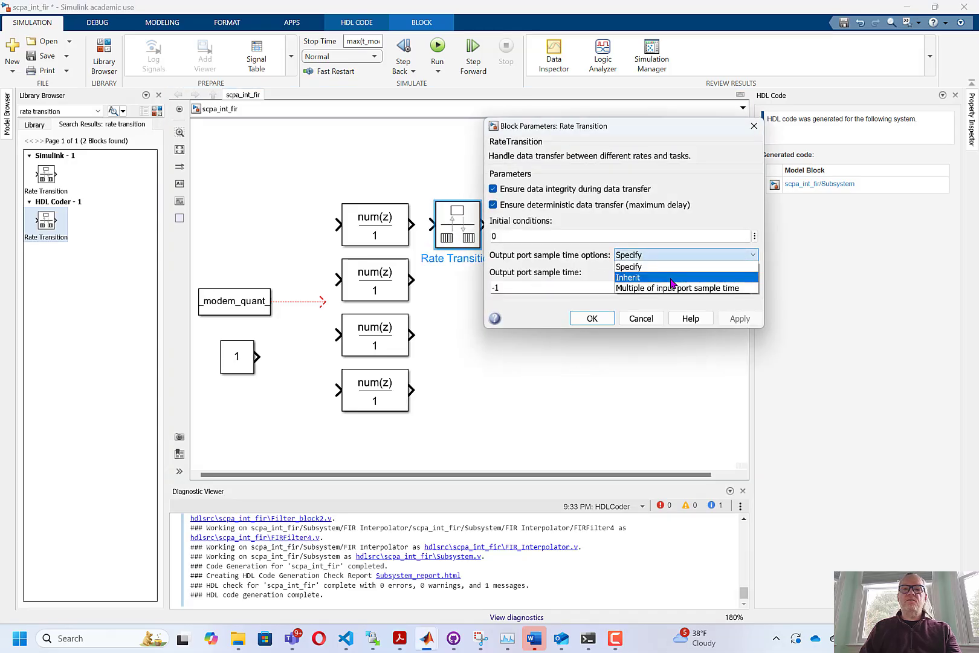
pyautogui.click(680, 287)
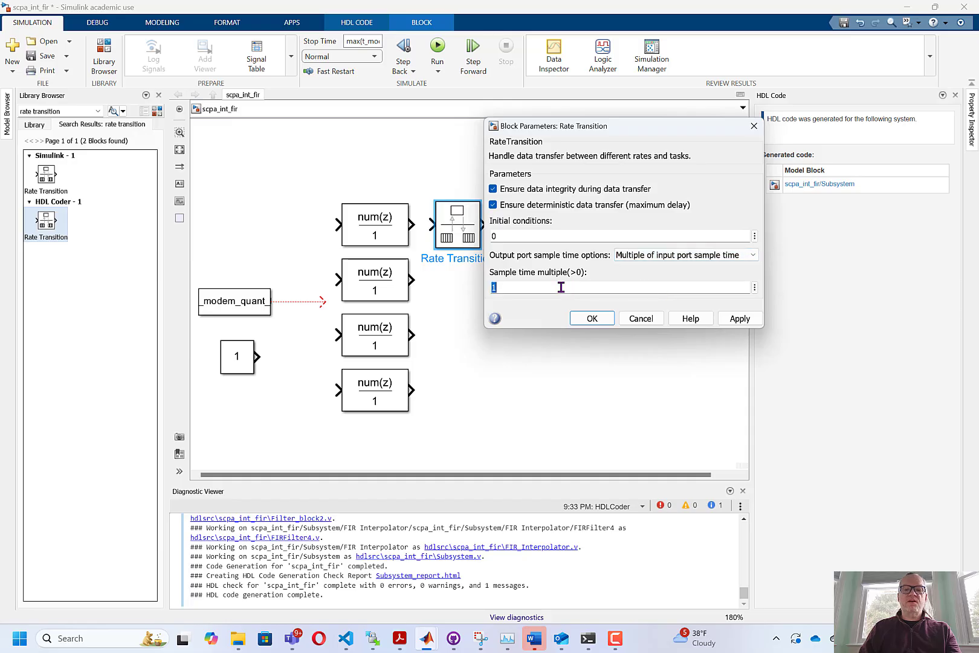
pyautogui.write('0.25')
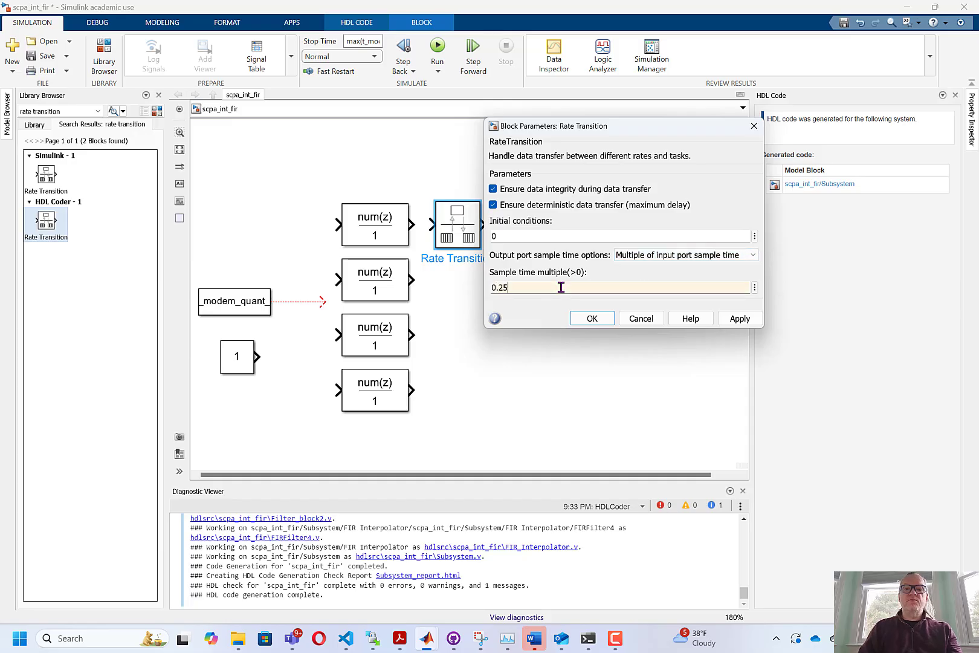
pyautogui.click(591, 318)
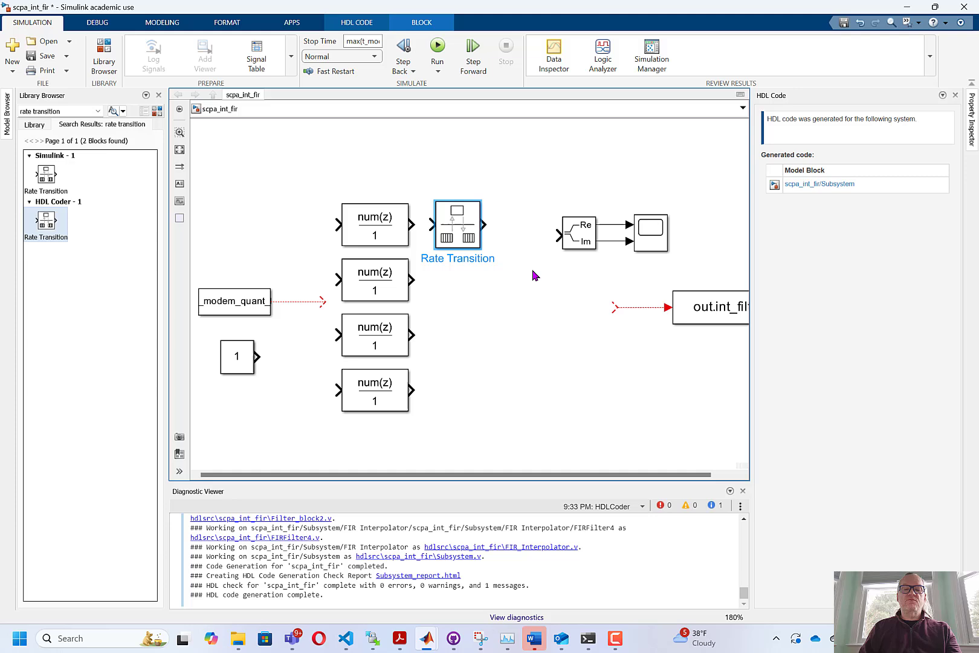
pyautogui.moveTo(509, 269)
pyautogui.write('delay')
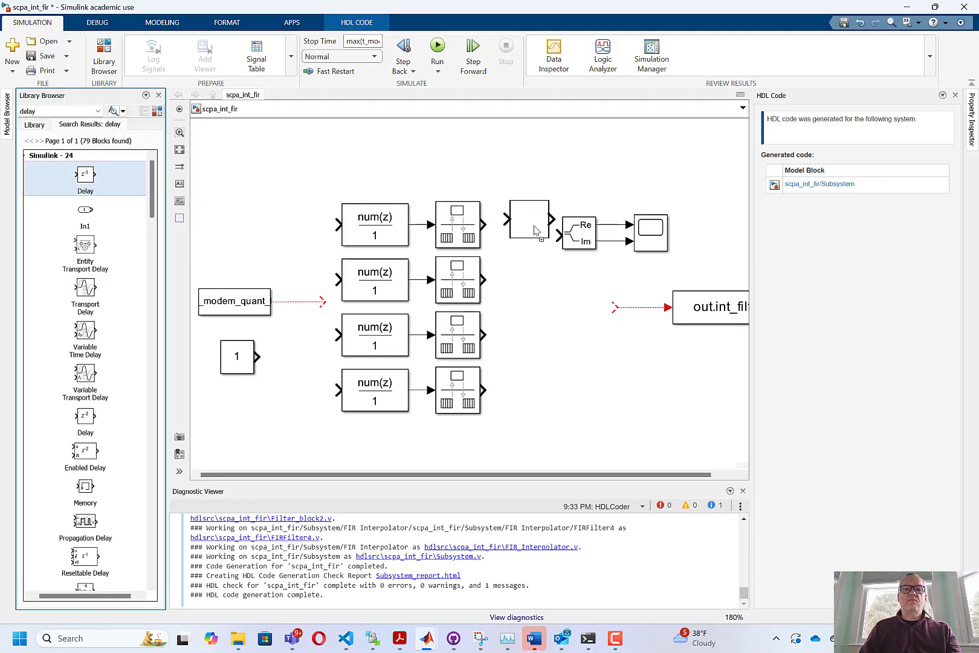
# Place Delay blocks on the branches and give Delay3 the sample time 1/(K*fs_modem)
pyautogui.click(530, 226)
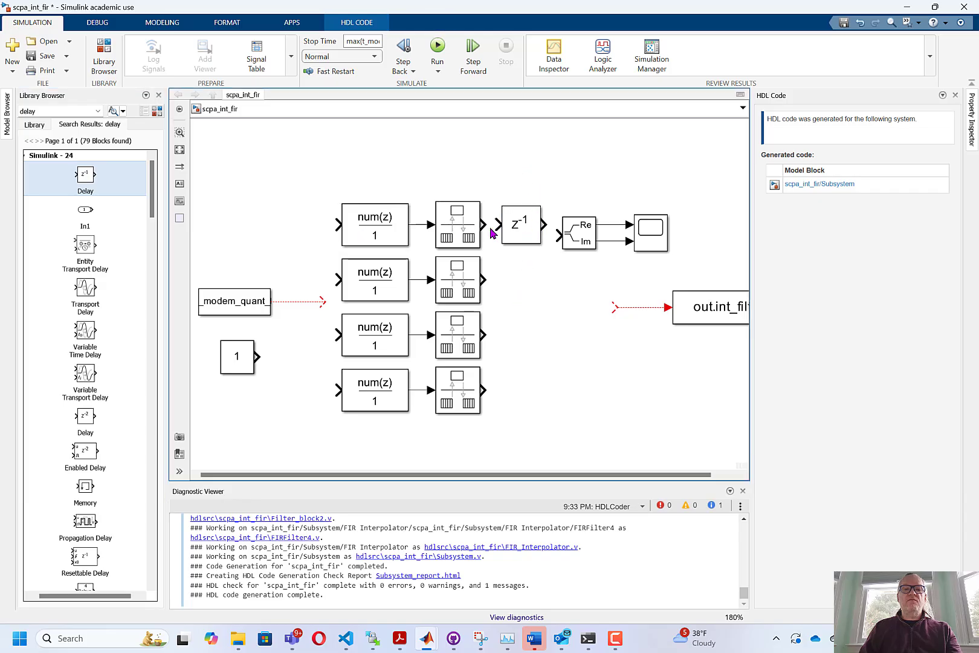
pyautogui.moveTo(523, 286)
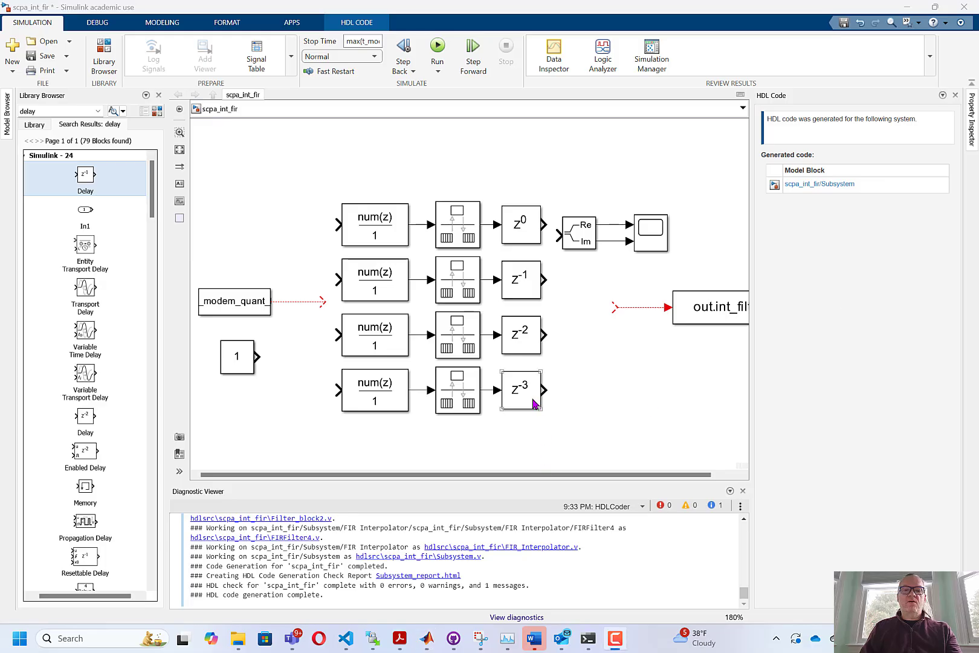
pyautogui.doubleClick(522, 390)
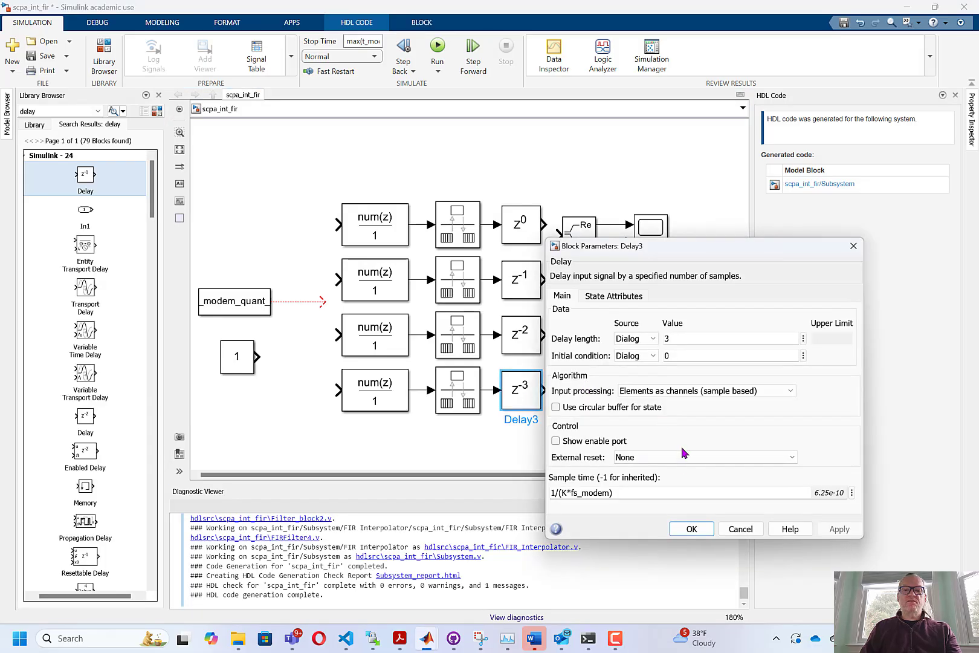
pyautogui.tripleClick(574, 492)
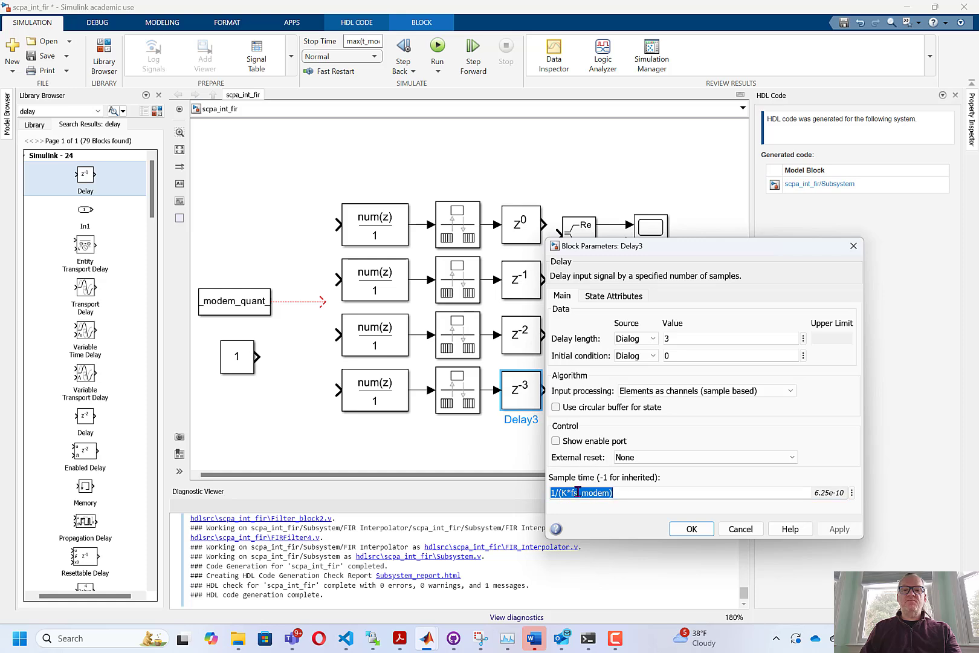
pyautogui.moveTo(631, 491)
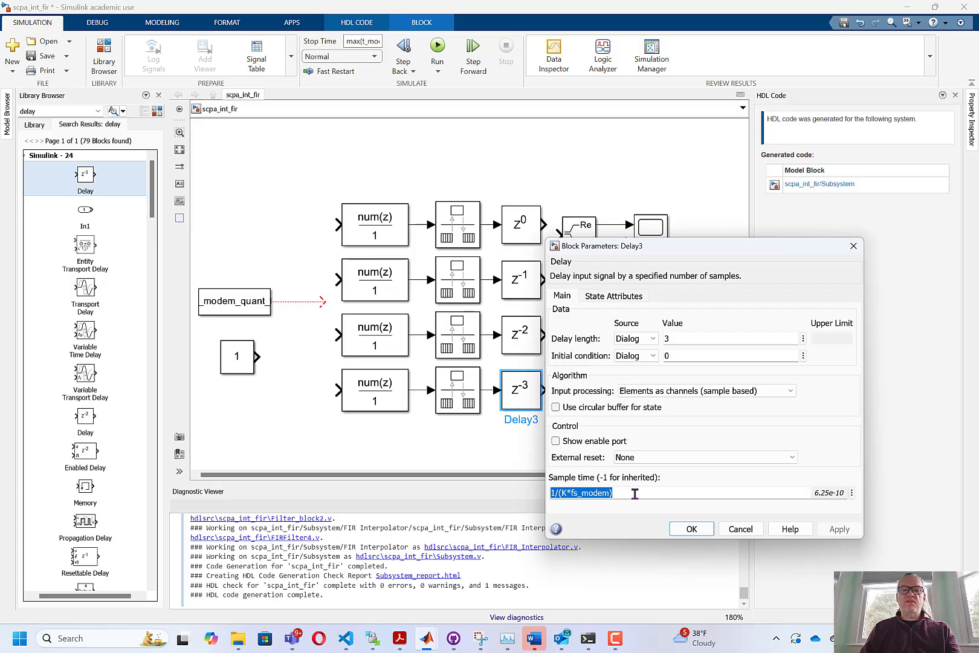
pyautogui.click(690, 528)
pyautogui.write('add')
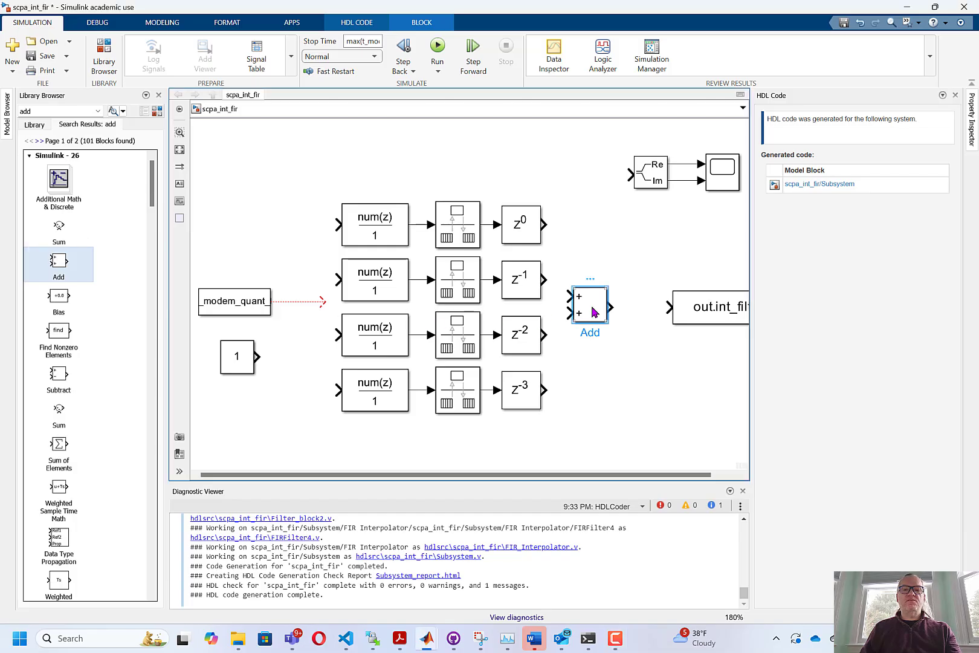
# Configure the Add block with List of signs '++++' for four summed inputs
pyautogui.doubleClick(588, 306)
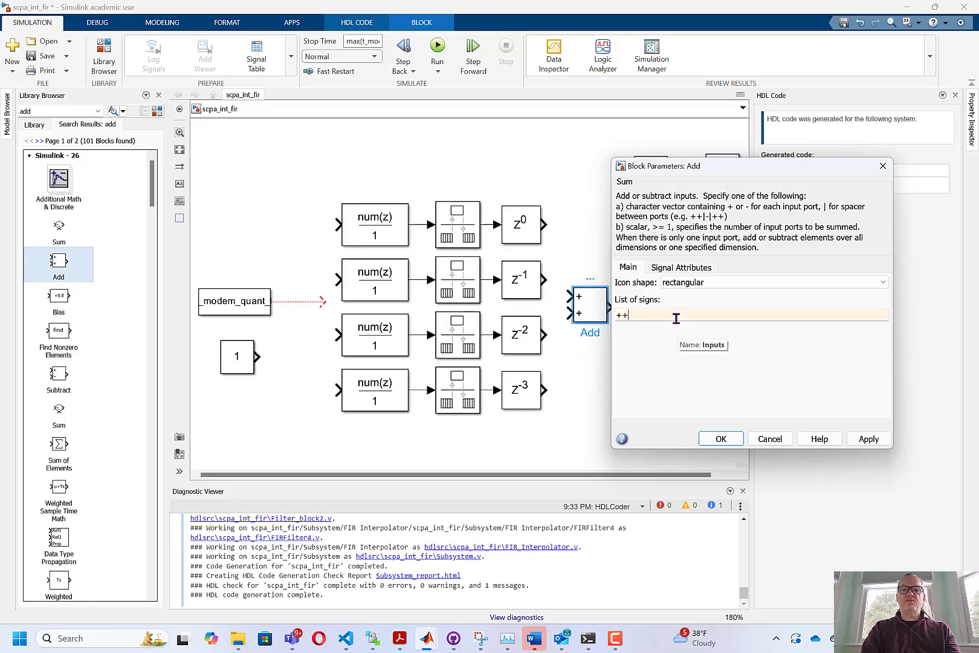
pyautogui.write('++')
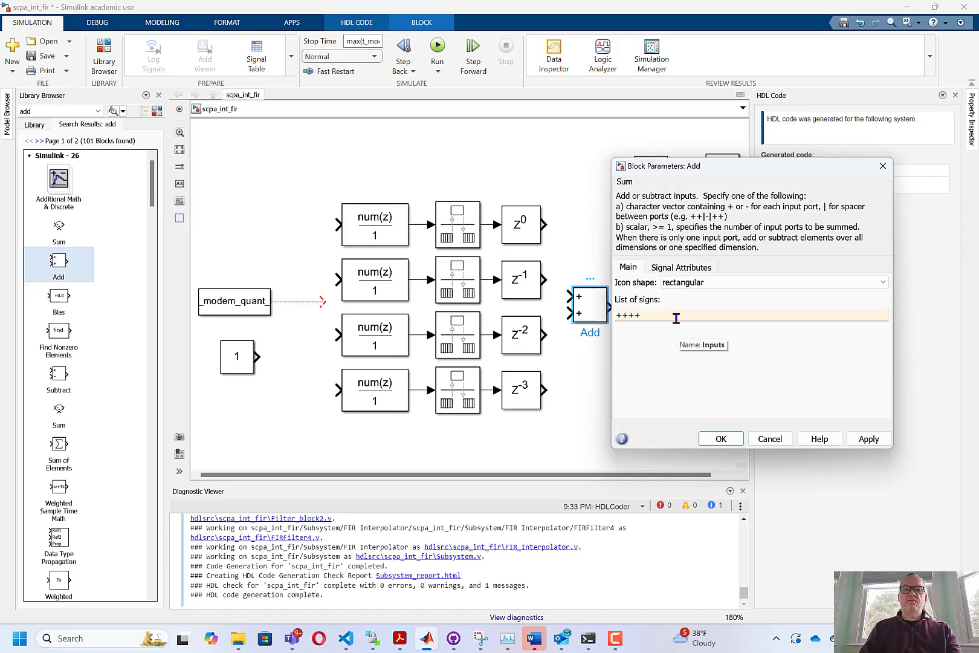
pyautogui.click(680, 267)
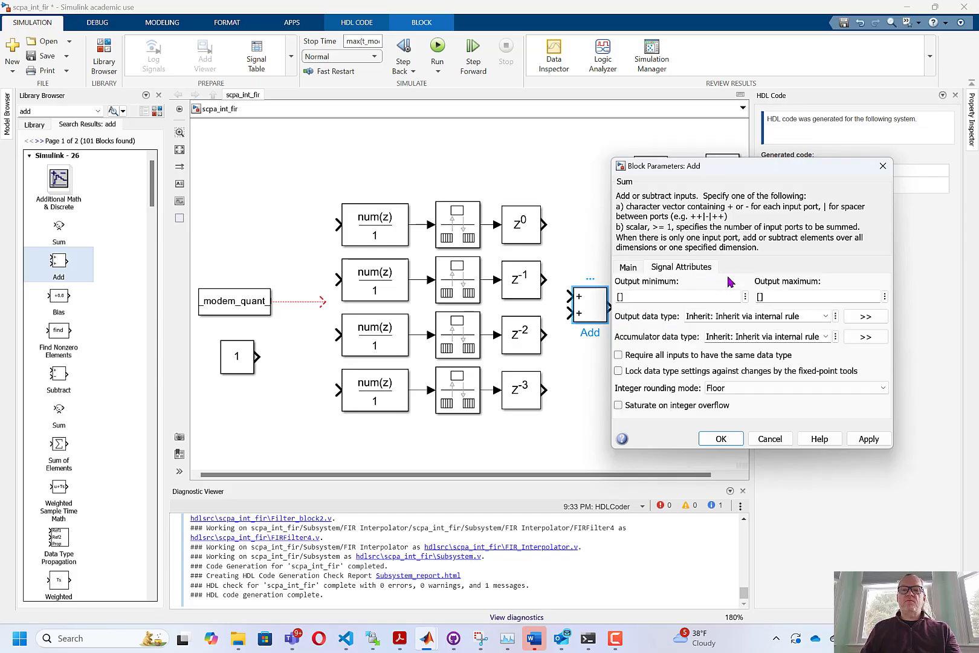
pyautogui.moveTo(654, 328)
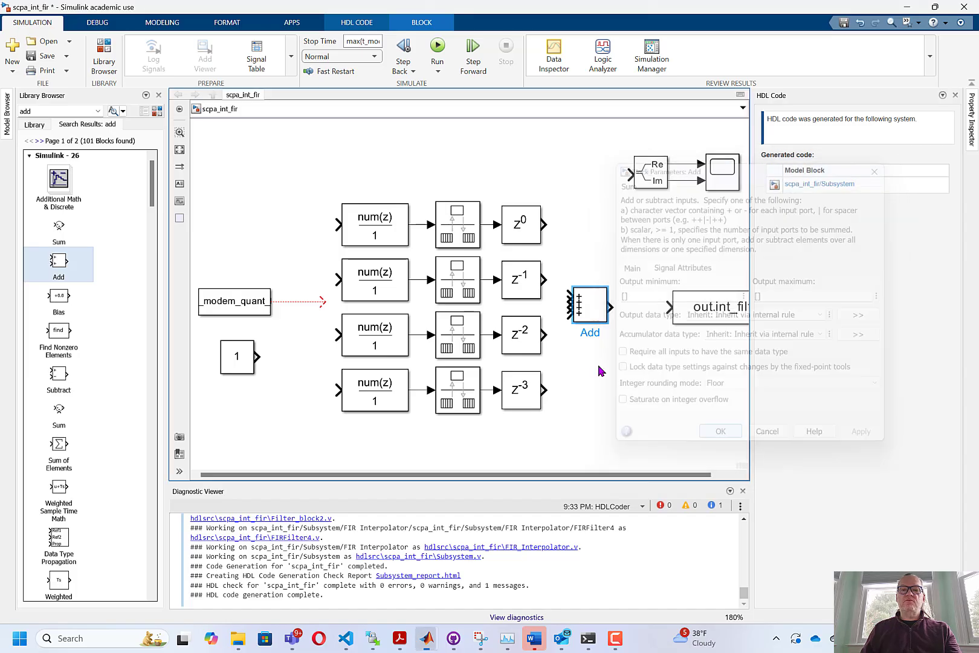
pyautogui.click(720, 432)
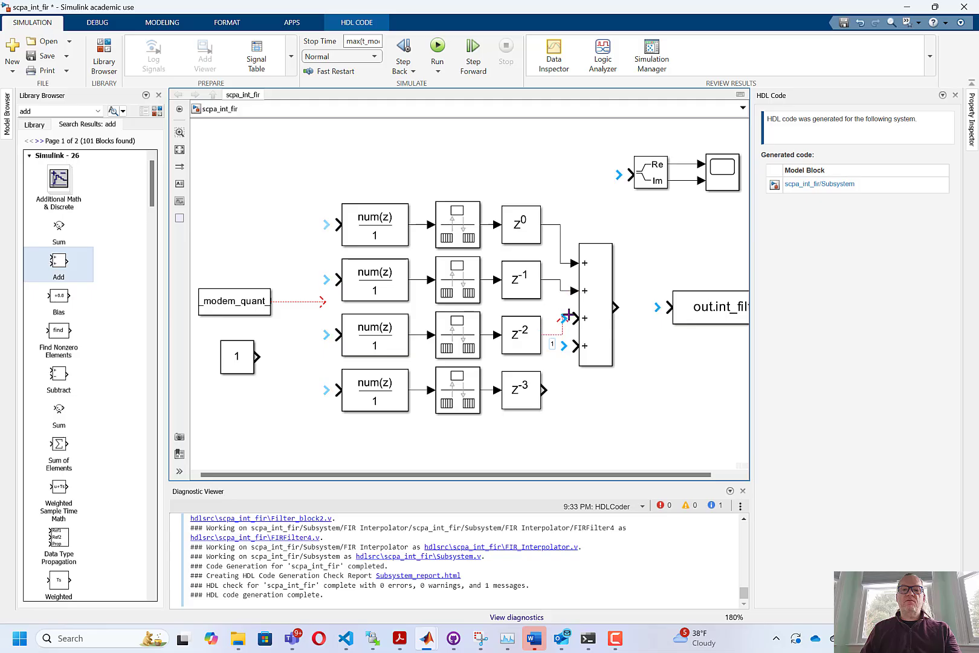
# Wire the z^0 to z^-3 Delay outputs into the Add block's four input ports
pyautogui.click(520, 391)
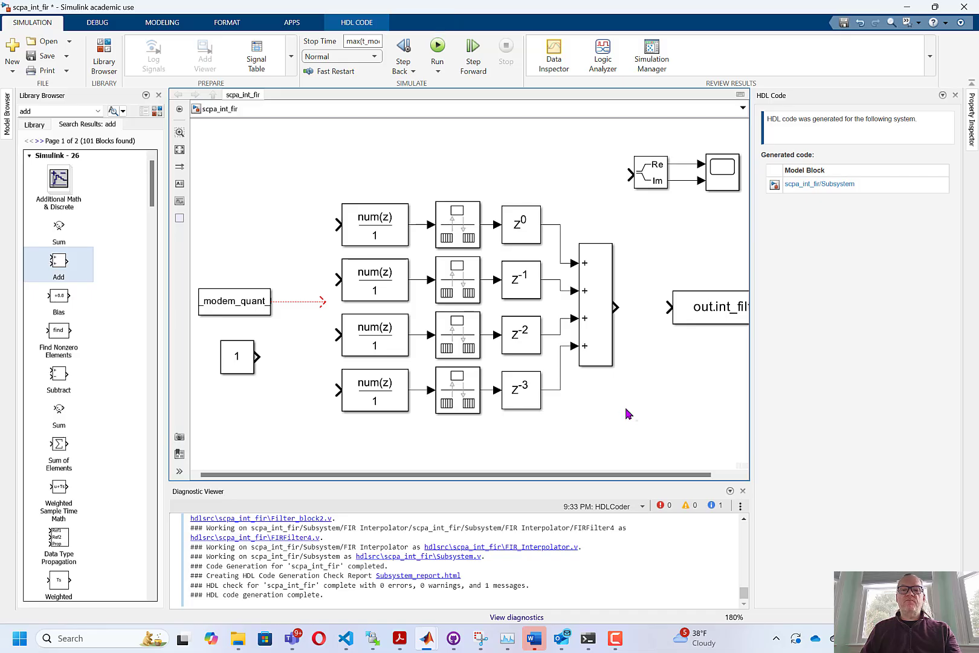
pyautogui.moveTo(592, 428)
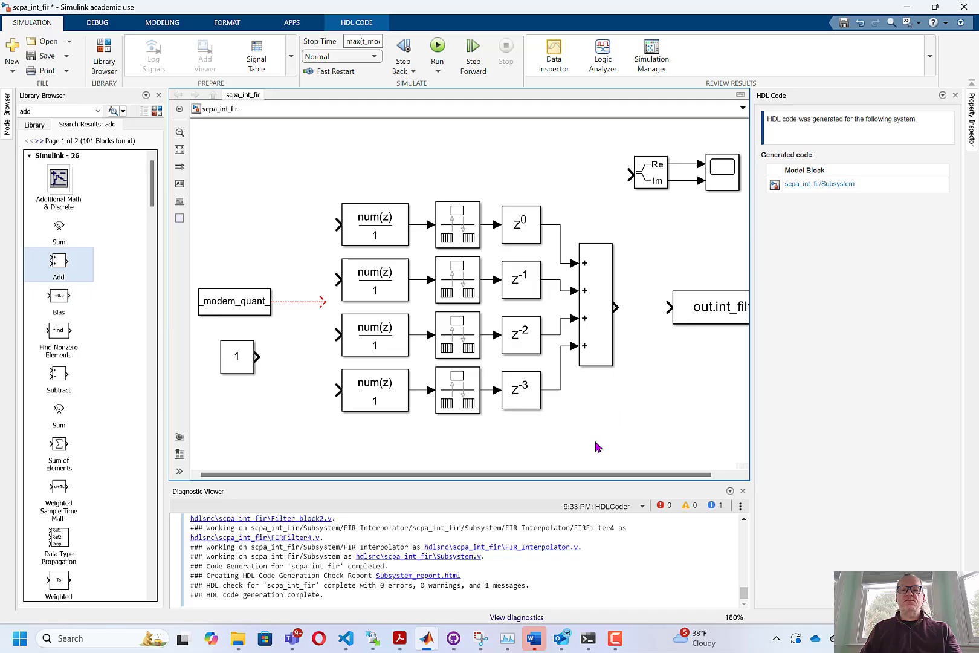
pyautogui.moveTo(539, 552)
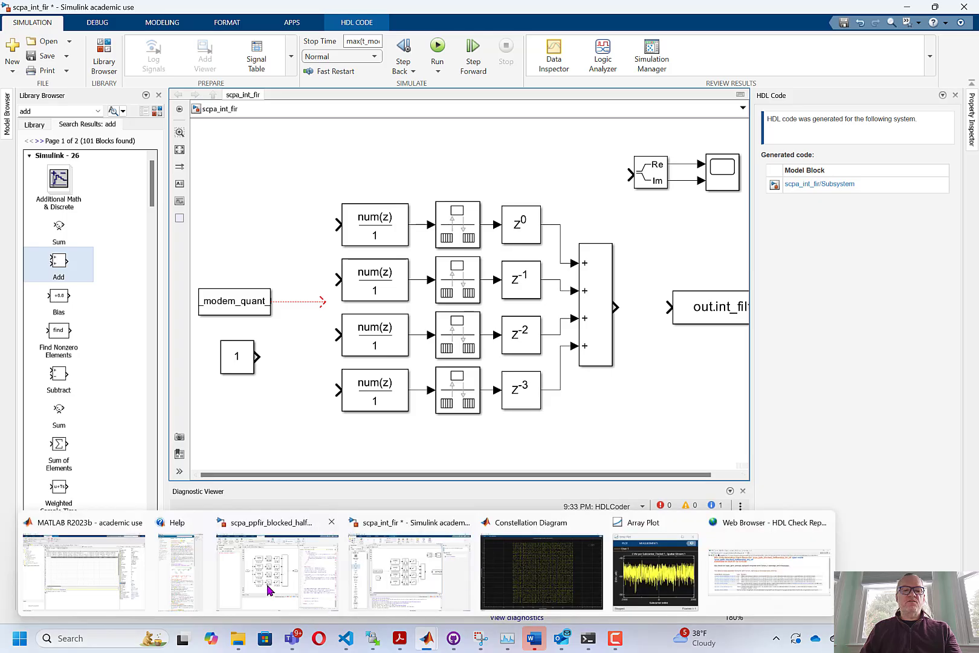
# Run FIRDAC_WLAN_Polyphase_simulink_halfband.m to the sim() and EHTMeasurementRX_Walling code, showing the constellation results
pyautogui.click(276, 572)
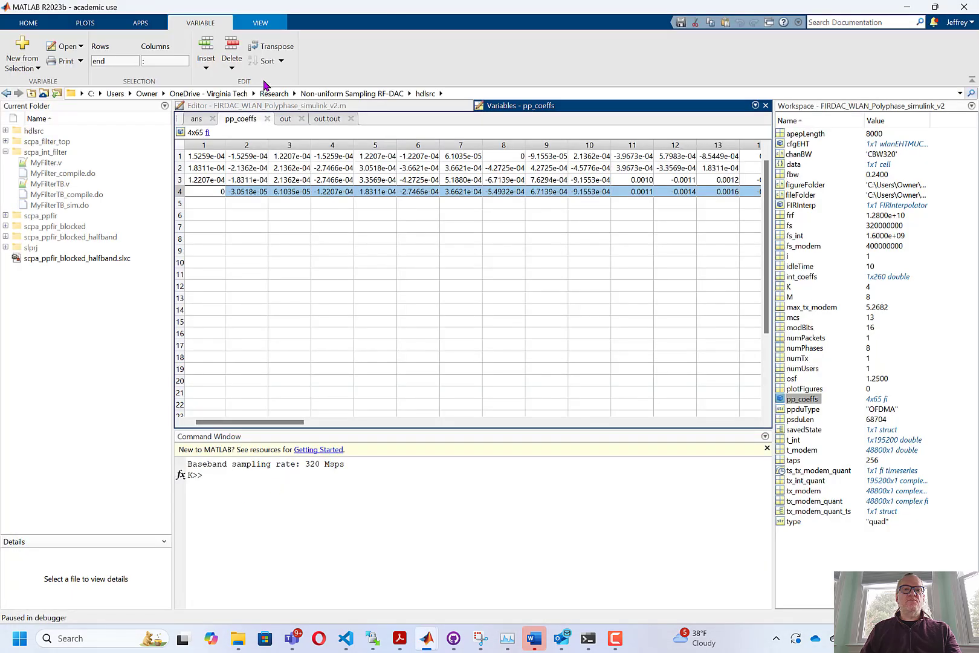
pyautogui.click(254, 105)
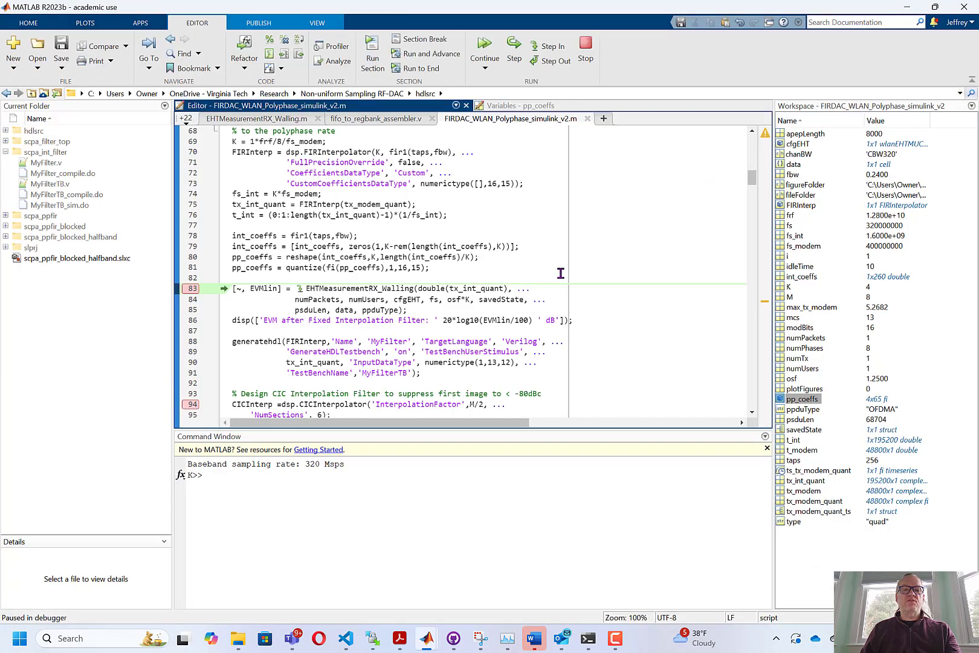
pyautogui.scroll(-3)
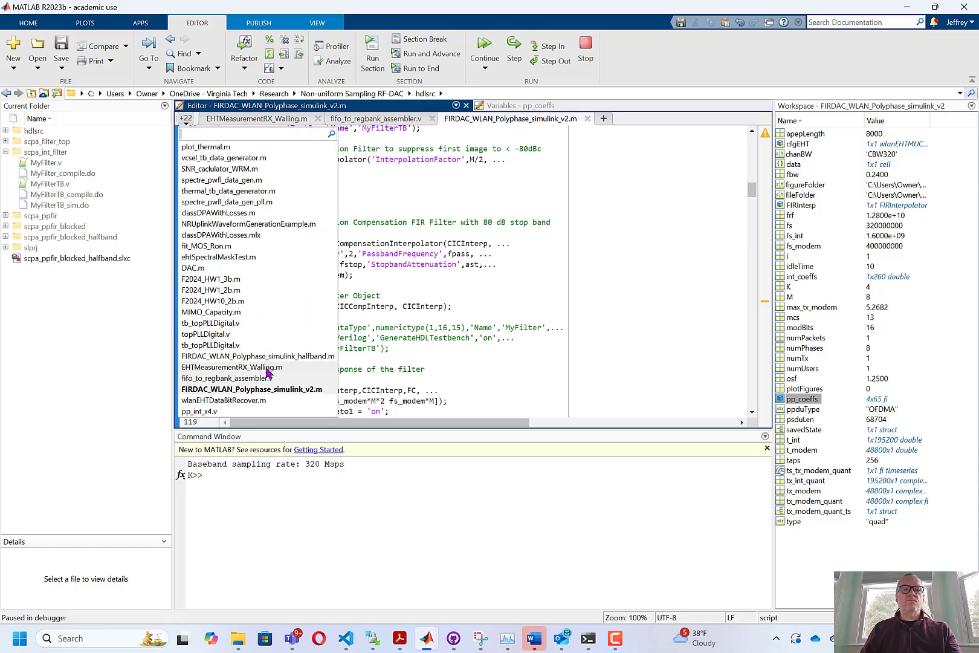
pyautogui.click(252, 357)
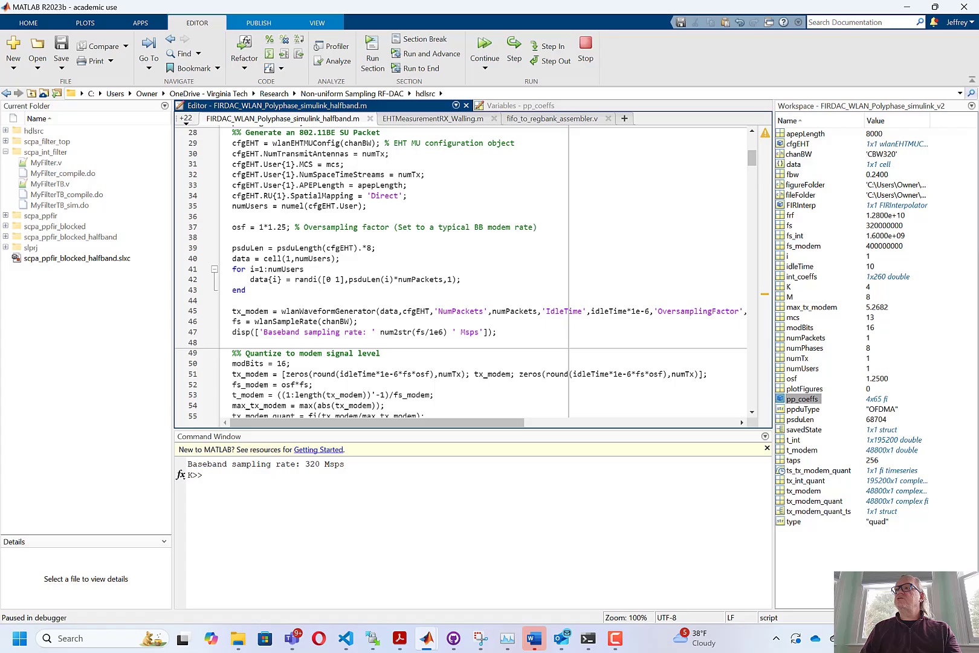
pyautogui.click(484, 47)
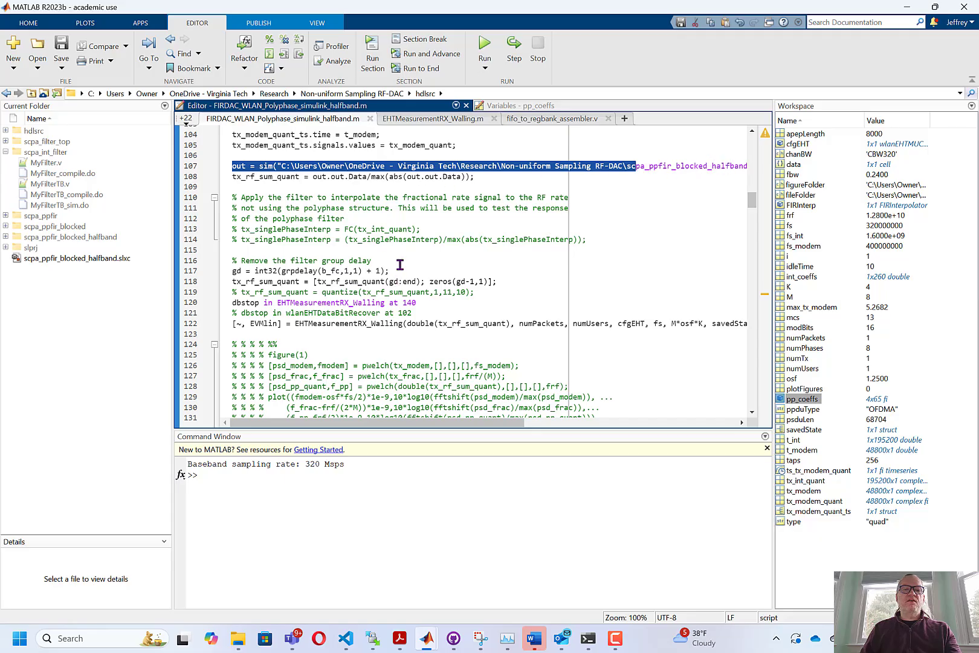
pyautogui.moveTo(472, 327)
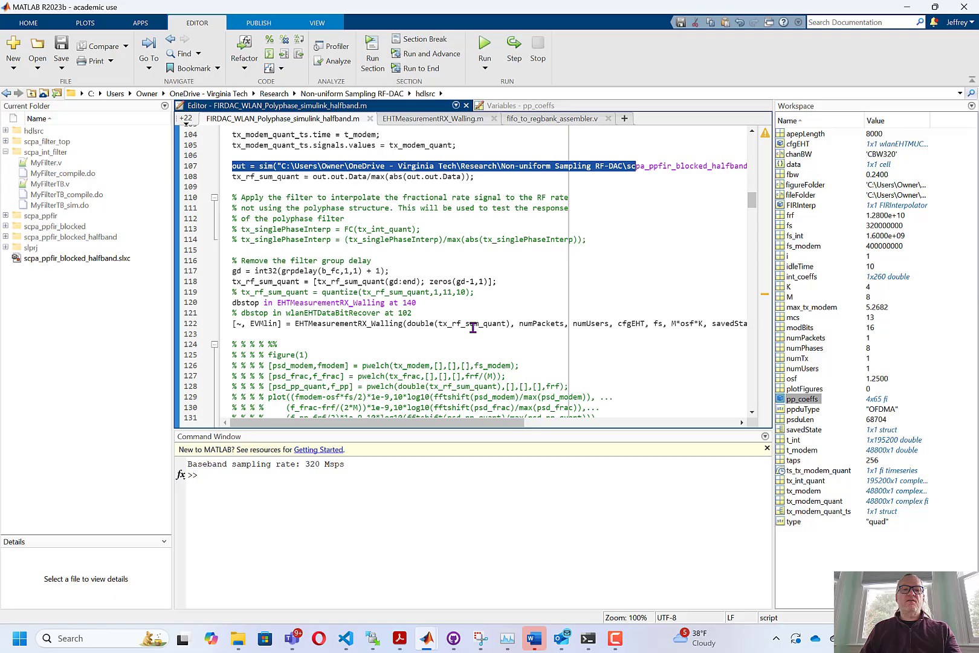
pyautogui.doubleClick(347, 324)
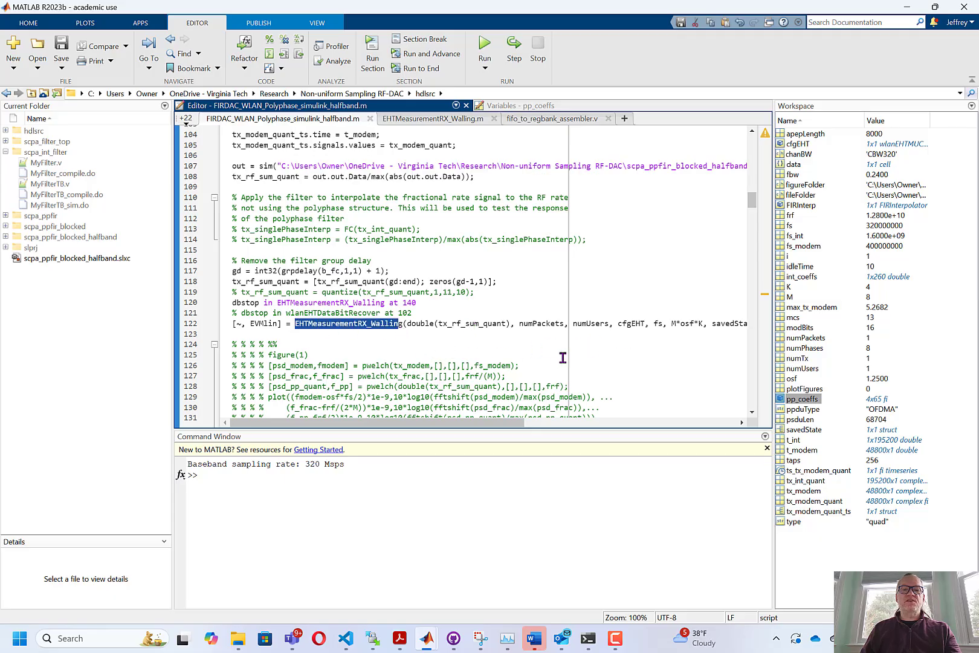
pyautogui.click(484, 48)
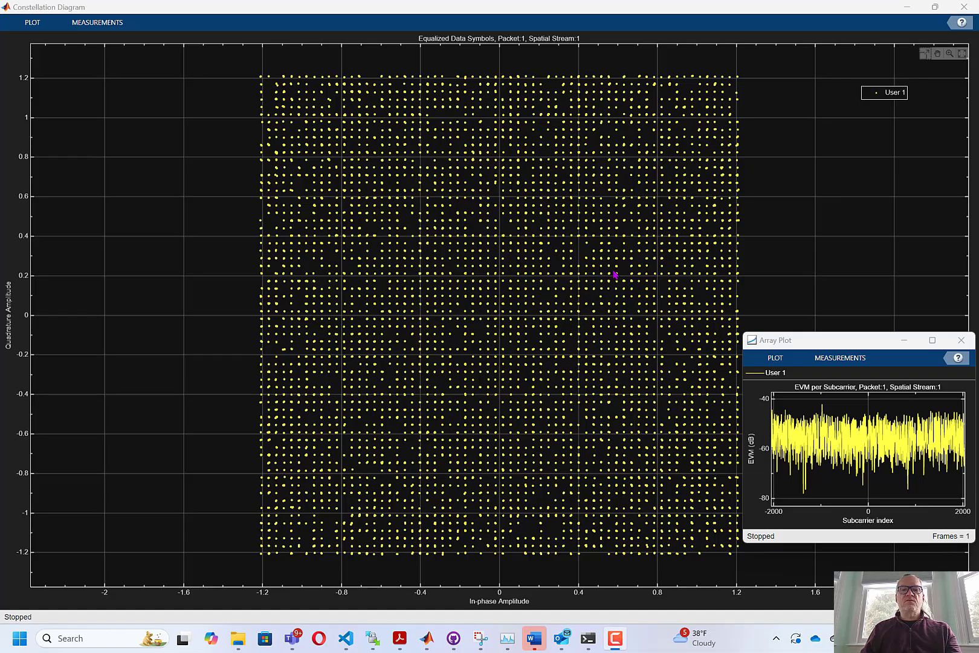
pyautogui.moveTo(667, 121)
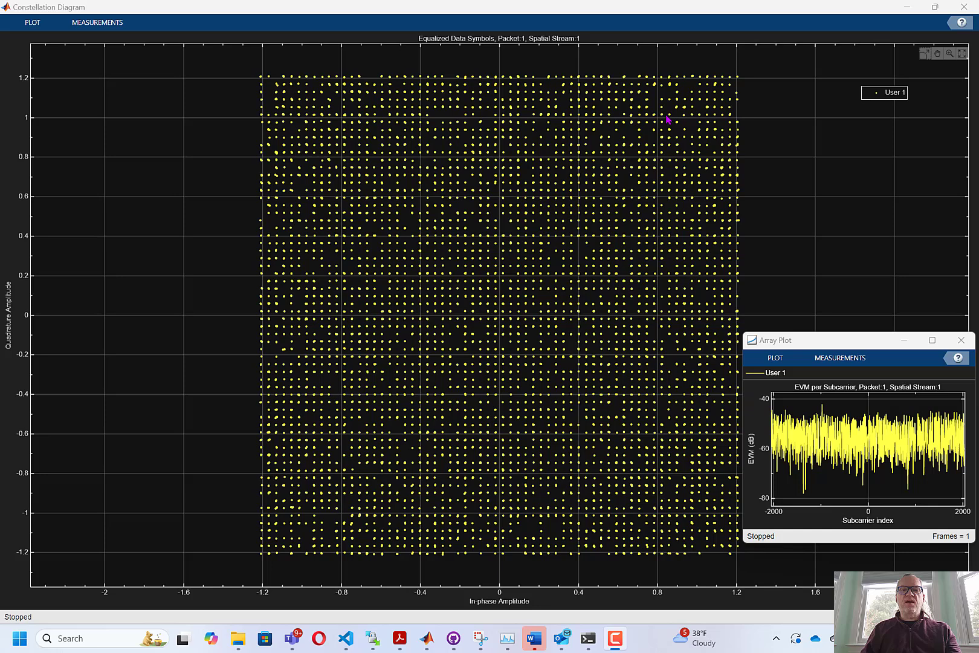
pyautogui.moveTo(749, 87)
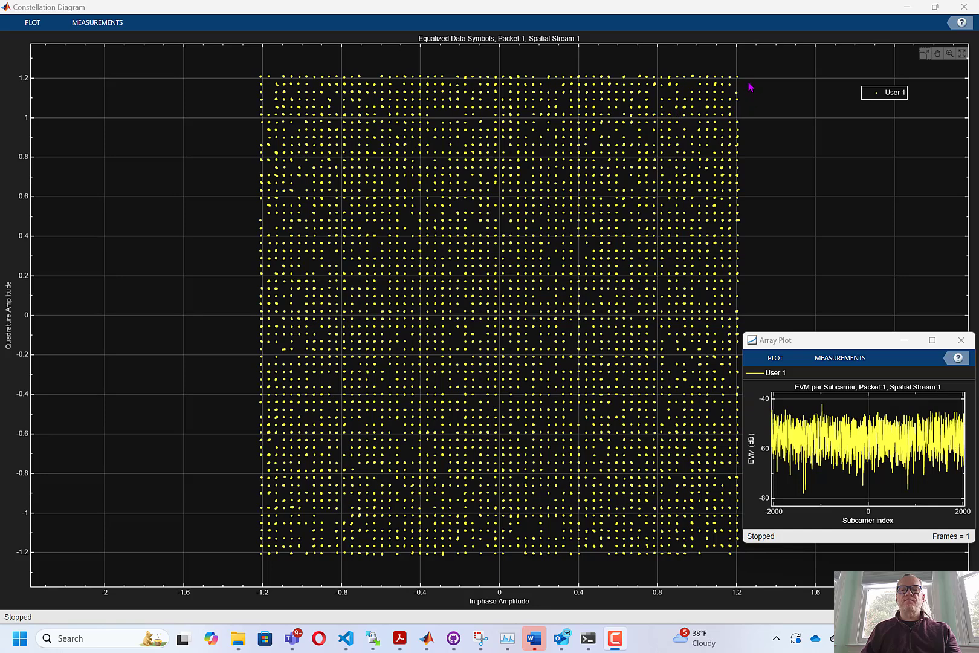
pyautogui.moveTo(747, 81)
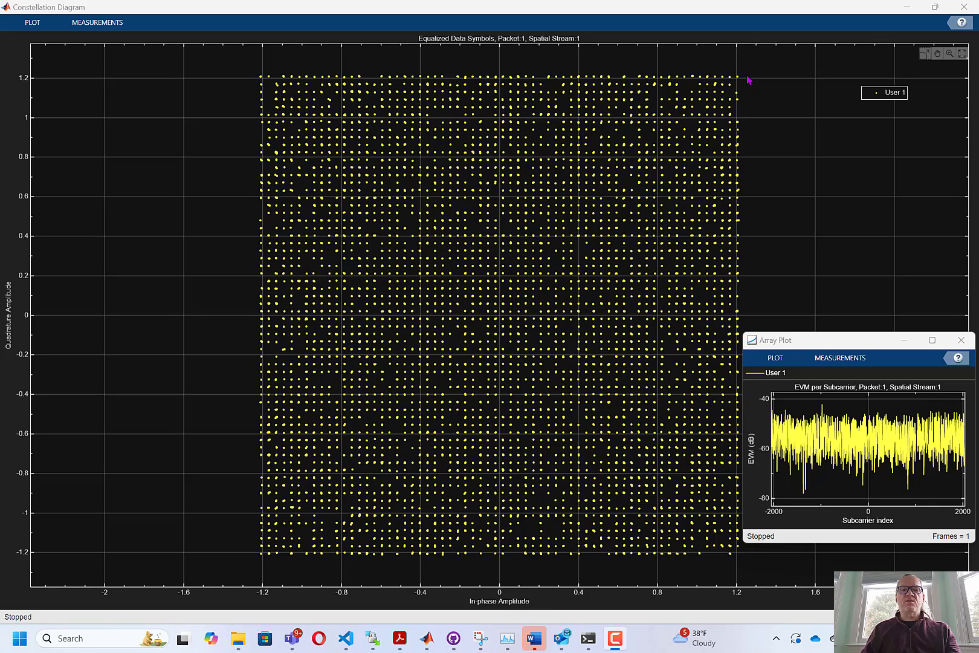
pyautogui.moveTo(752, 76)
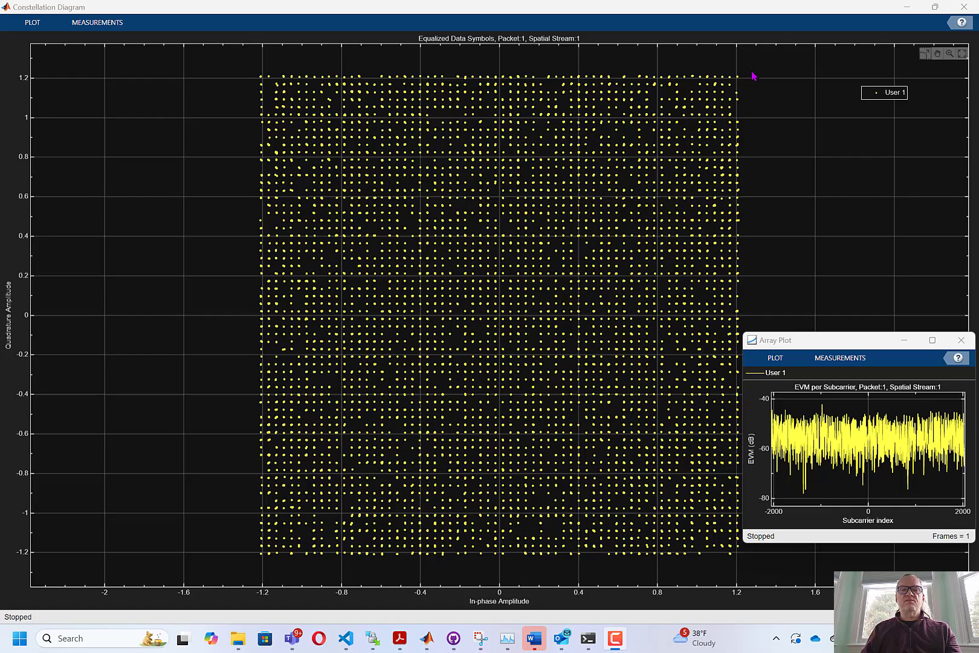
pyautogui.moveTo(743, 77)
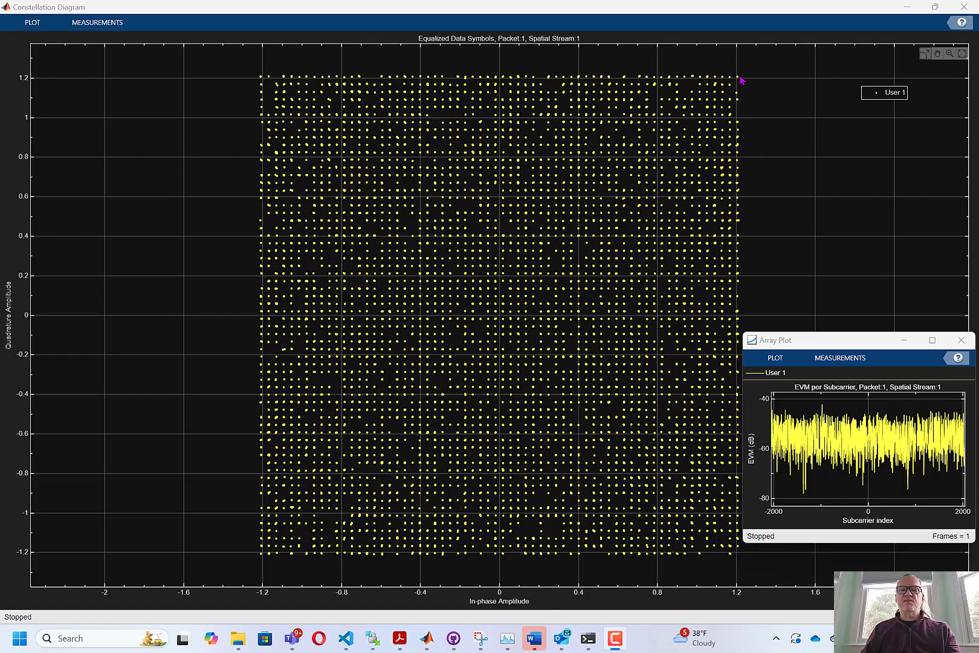
pyautogui.moveTo(742, 237)
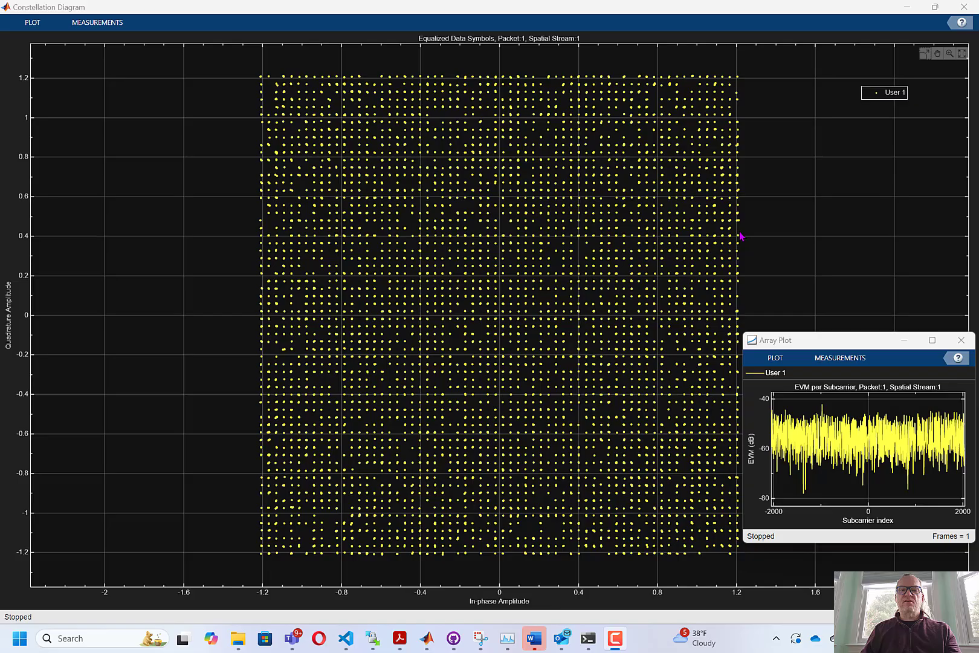
pyautogui.moveTo(806, 402)
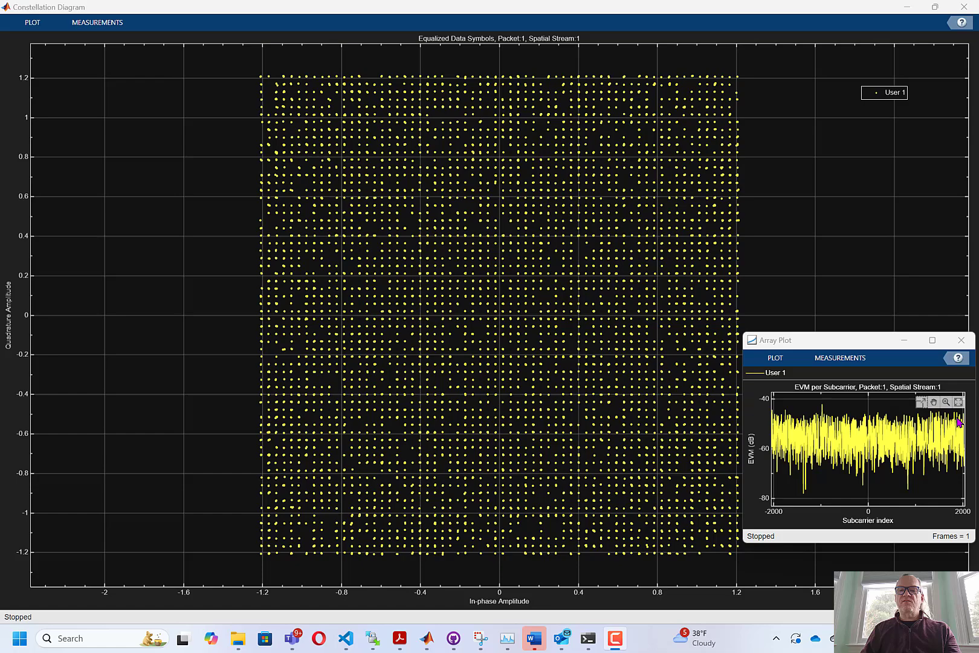
pyautogui.moveTo(872, 11)
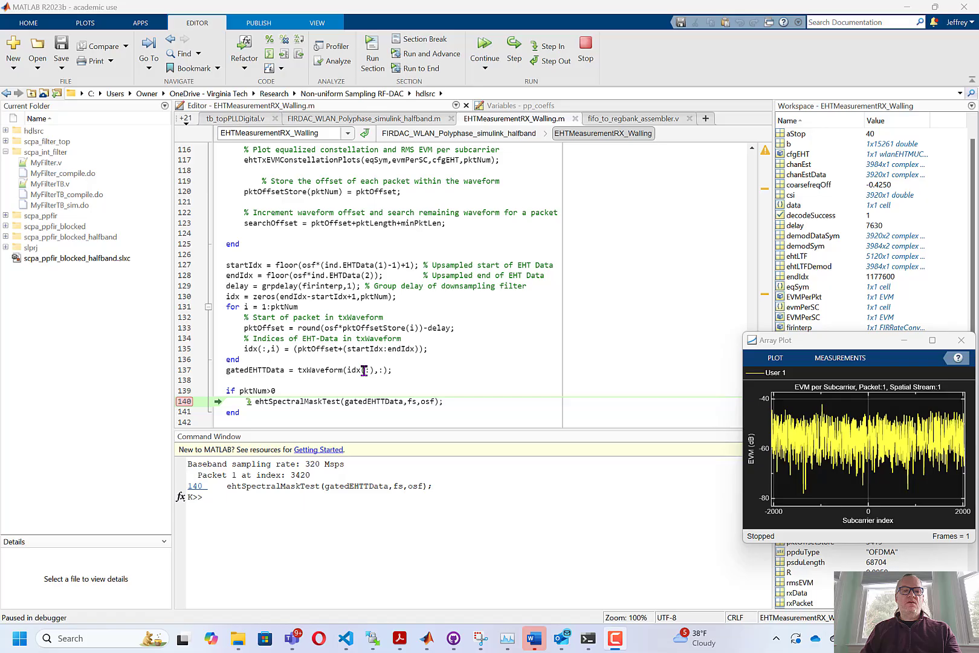
# Execute ehtSpectralMaskTest and confirm the Spectrum Analyzer reports the spectral mask passed, 2 of 2 tests
pyautogui.click(514, 45)
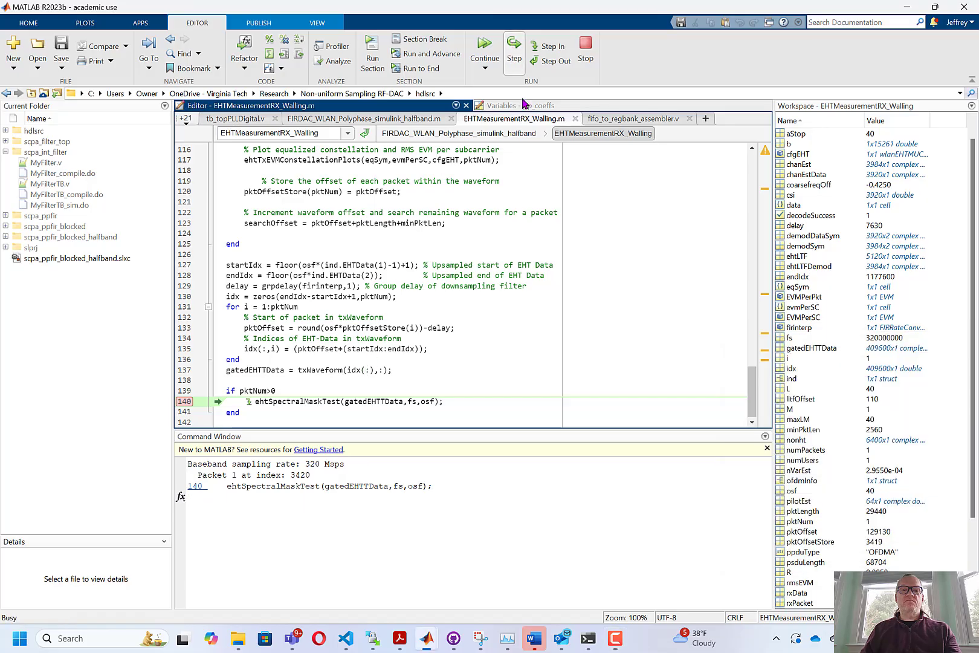
pyautogui.click(484, 50)
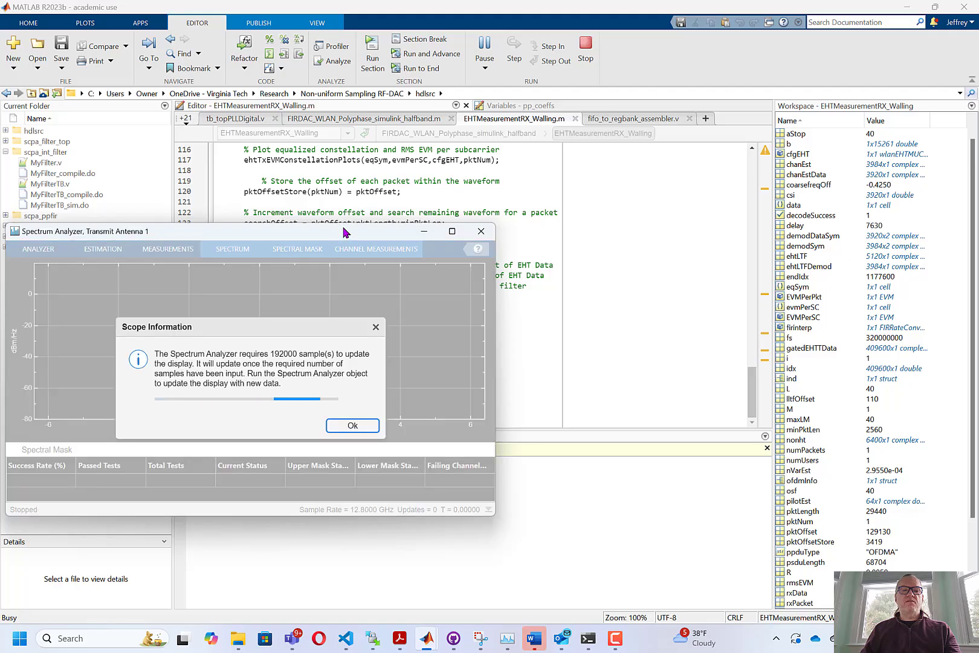
pyautogui.click(352, 425)
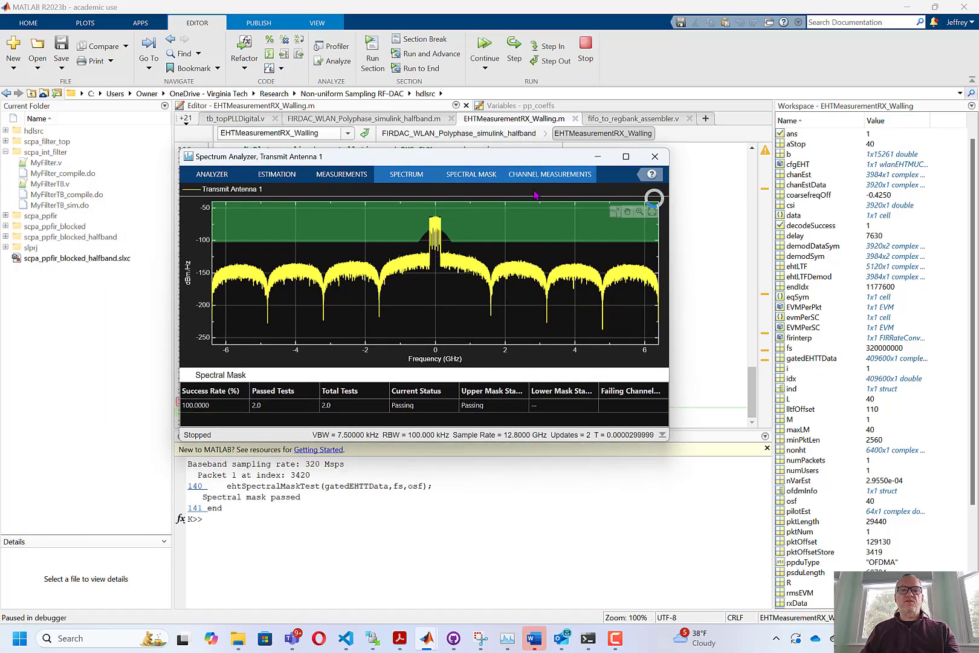
pyautogui.moveTo(469, 247)
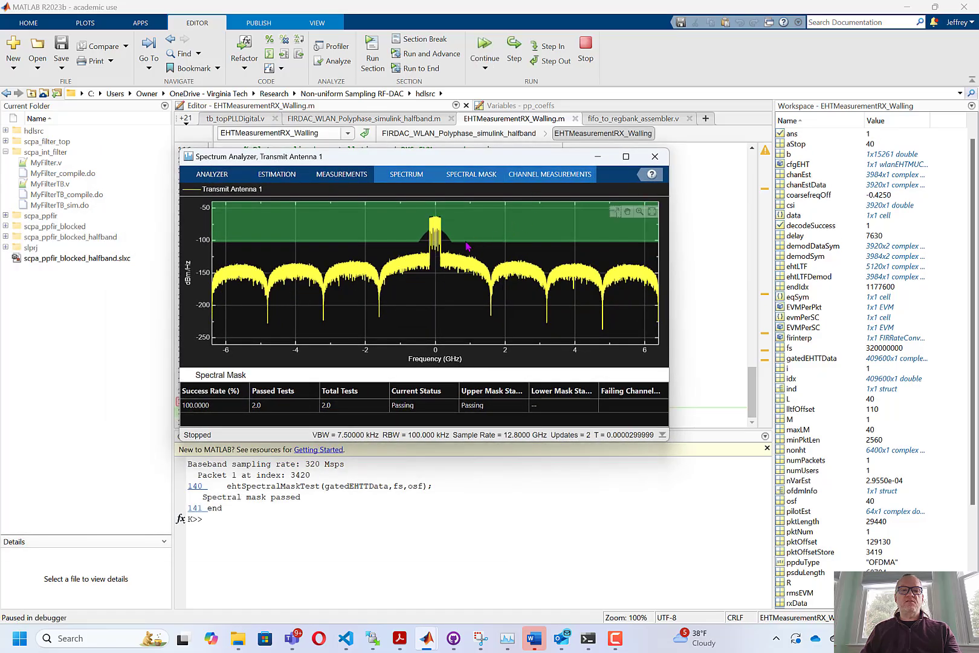
pyautogui.moveTo(504, 252)
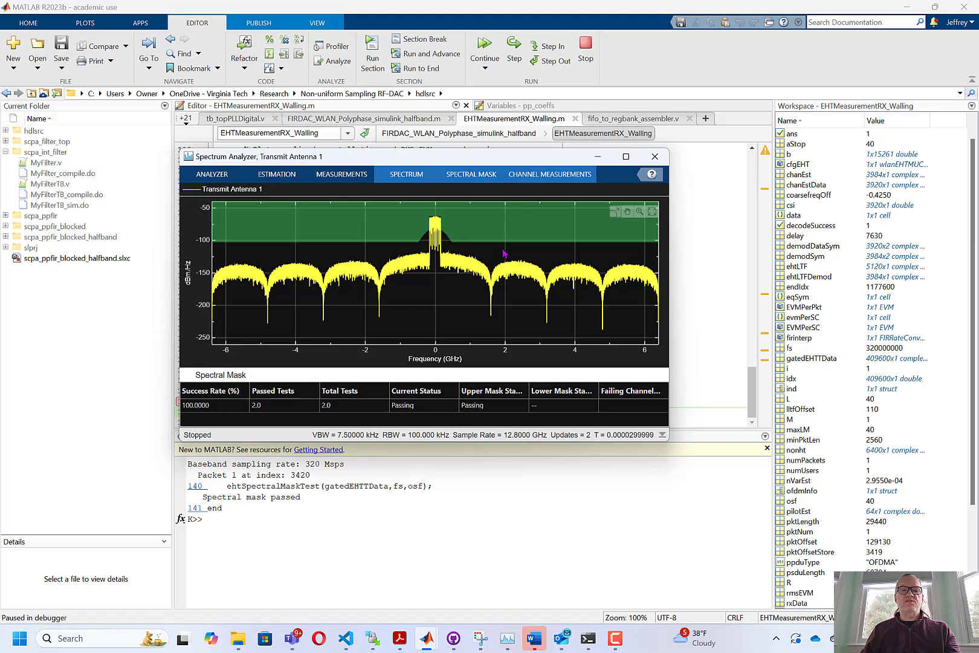
pyautogui.moveTo(601, 231)
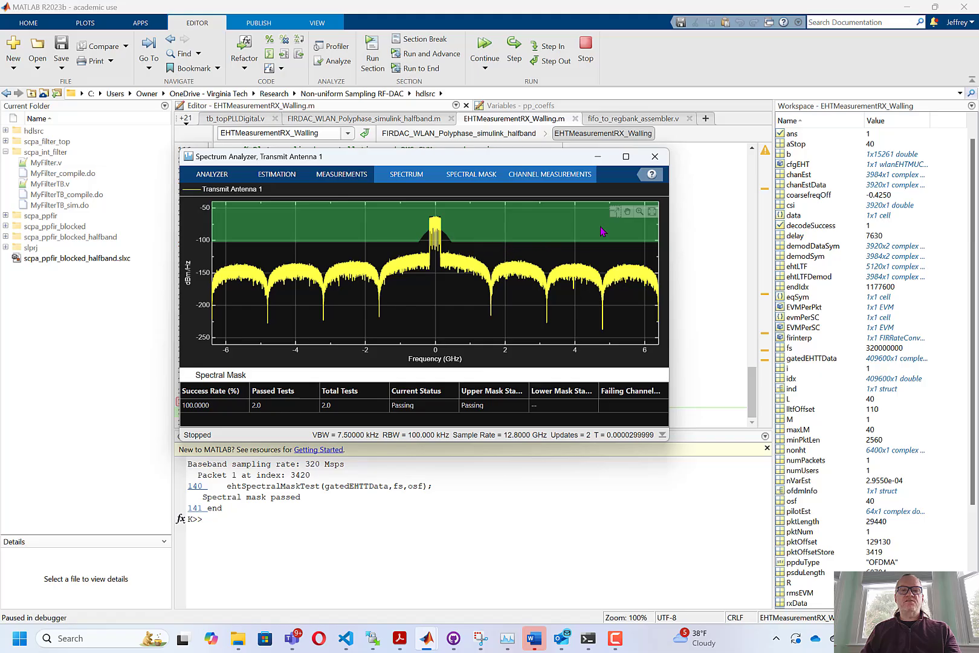